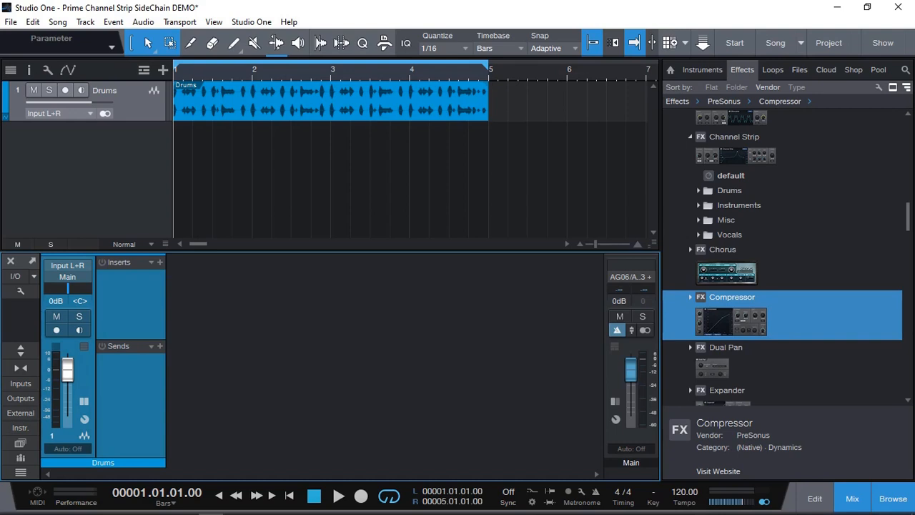
{"action": "mouse_move", "coordinate": [451, 339]}
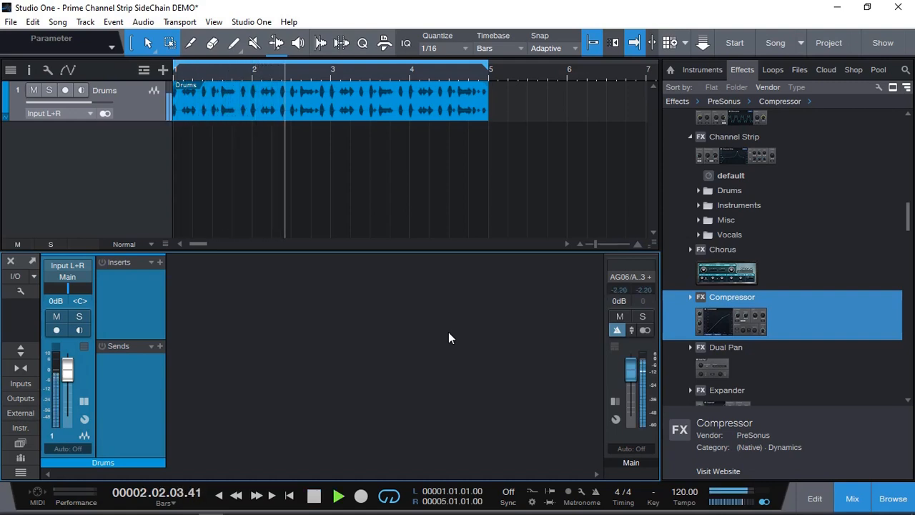
Step: Stop the drum playback before inserting the Compressor on the Drums channel
{"action": "left_click", "coordinate": [316, 493]}
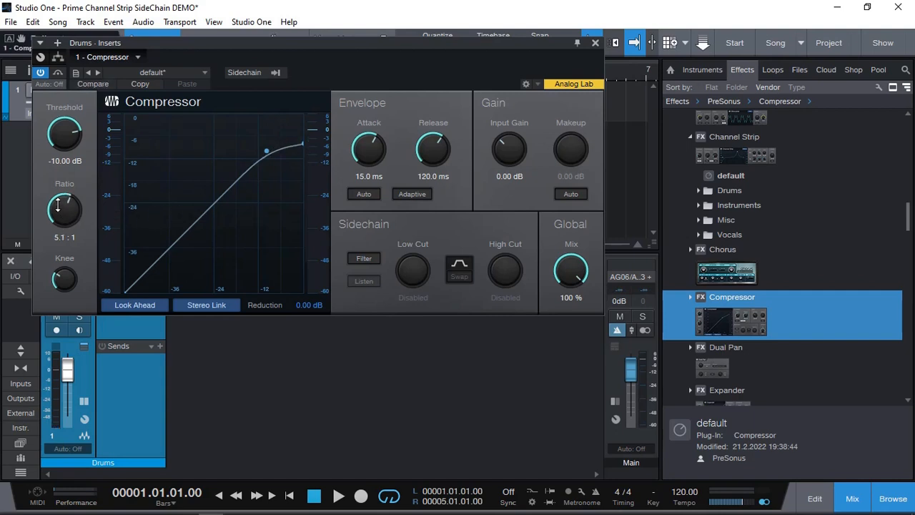
Step: Set the Compressor to 4.5:1 ratio, 4.7 ms attack and about -19 dB threshold while auditioning
{"action": "left_click_drag", "start_coordinate": [64, 207], "coordinate": [65, 215]}
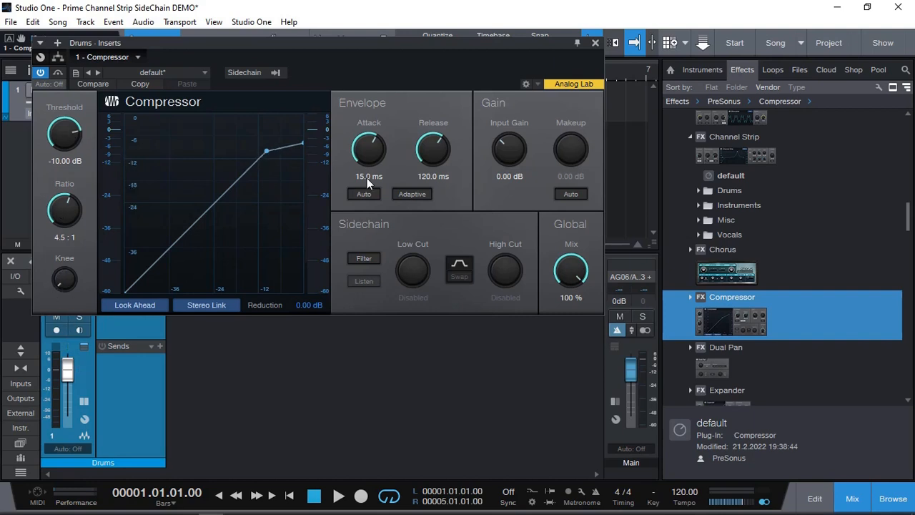
{"action": "left_click_drag", "start_coordinate": [369, 150], "coordinate": [368, 172]}
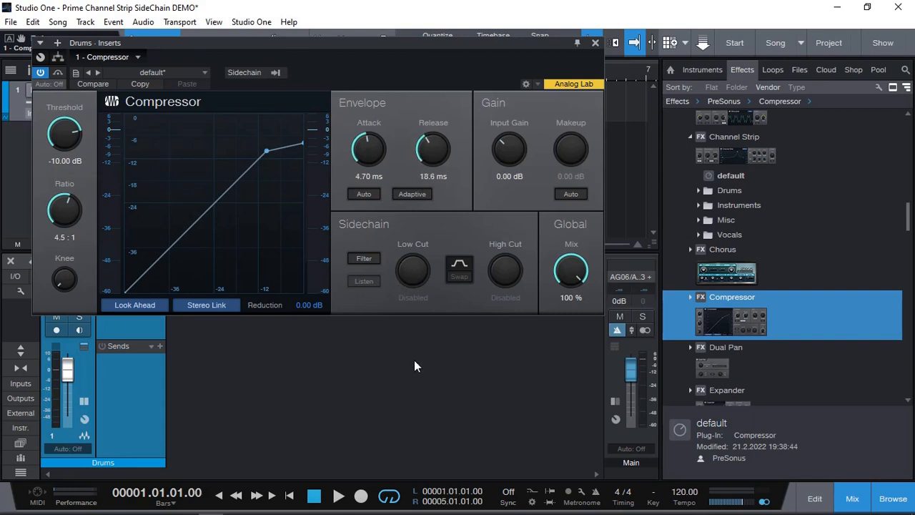
{"action": "left_click", "coordinate": [338, 494]}
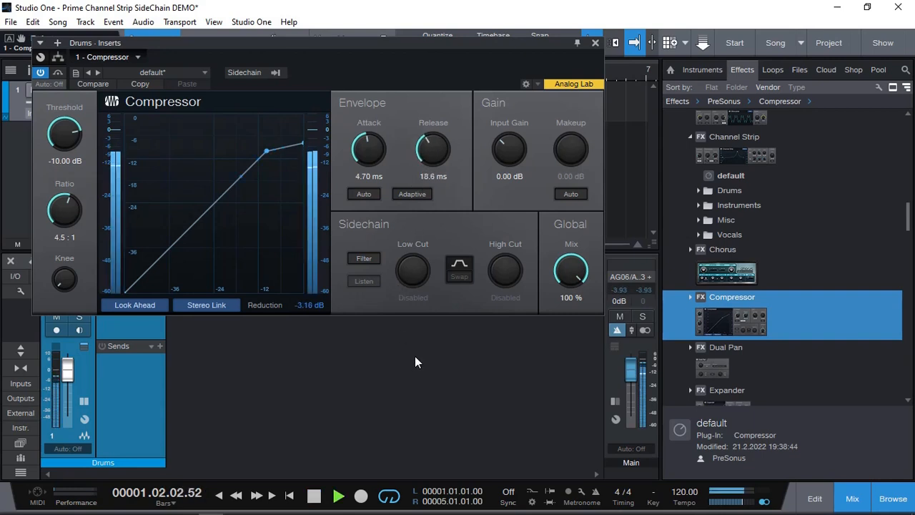
{"action": "left_click_drag", "start_coordinate": [63, 134], "coordinate": [64, 150]}
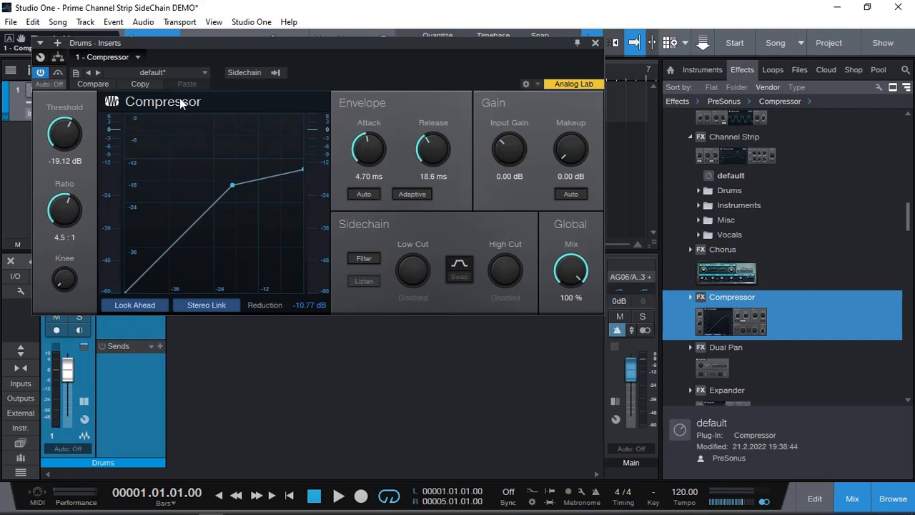
{"action": "mouse_move", "coordinate": [359, 244]}
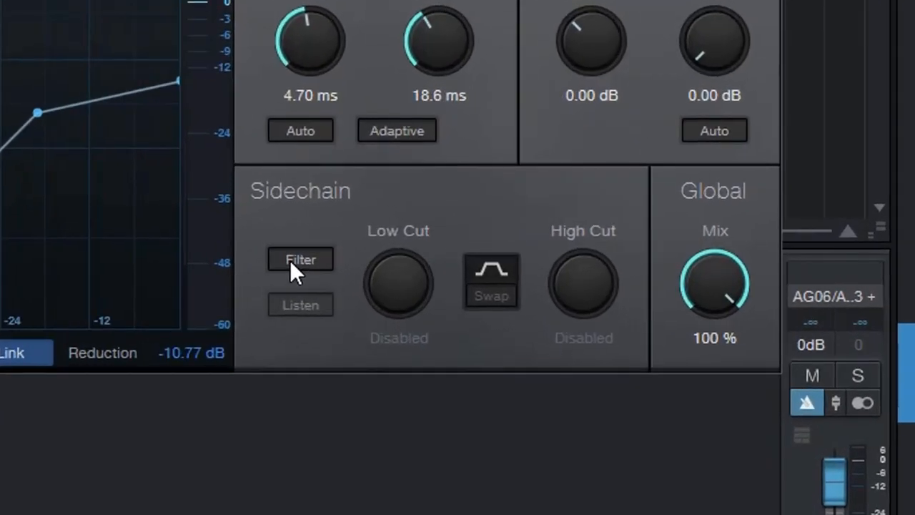
Step: Enable the internal sidechain filter and tune its low cut to 215 Hz
{"action": "left_click", "coordinate": [300, 259]}
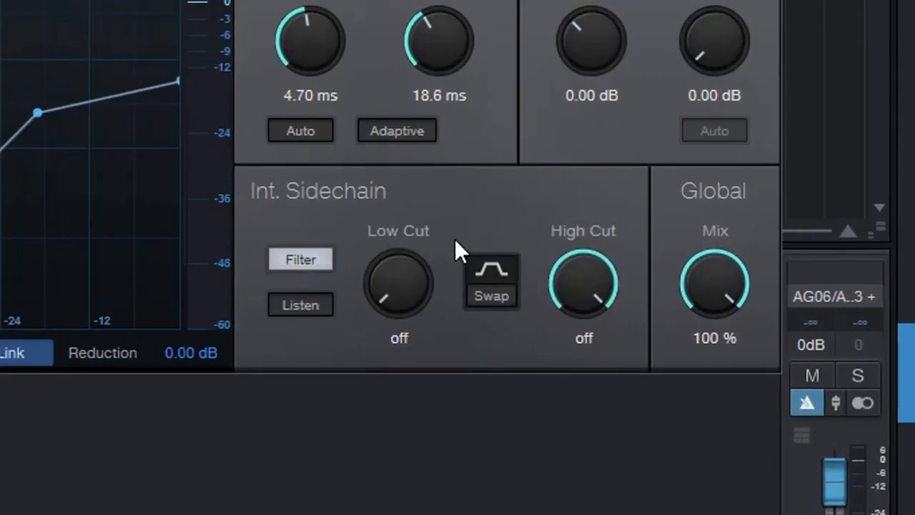
{"action": "mouse_move", "coordinate": [394, 314]}
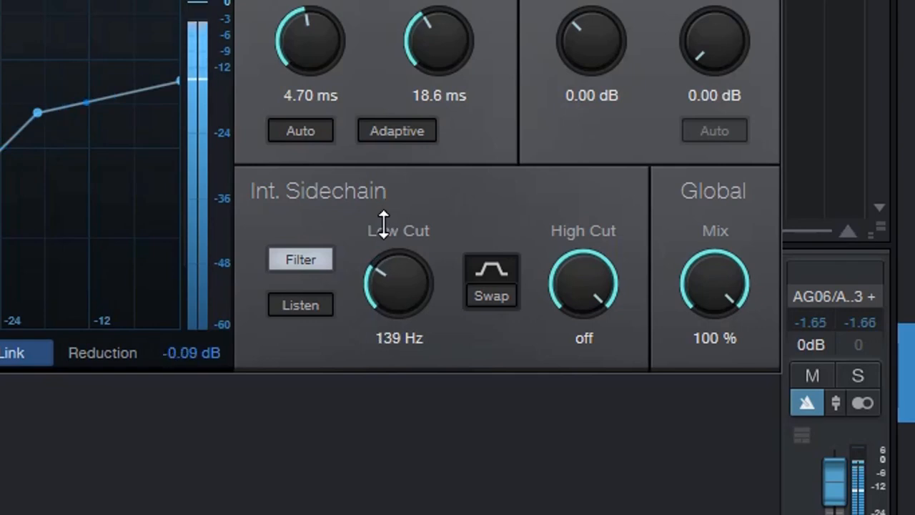
{"action": "left_click_drag", "start_coordinate": [398, 286], "coordinate": [398, 257]}
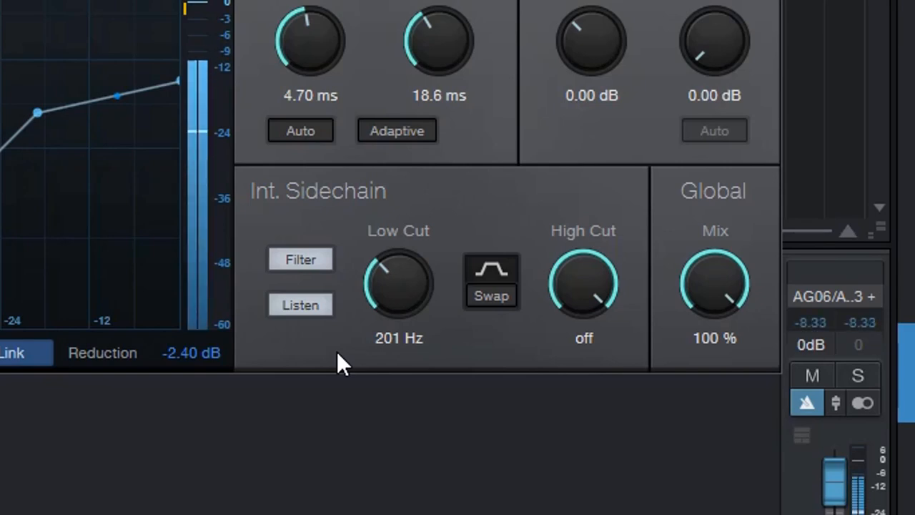
{"action": "left_click_drag", "start_coordinate": [398, 286], "coordinate": [399, 315]}
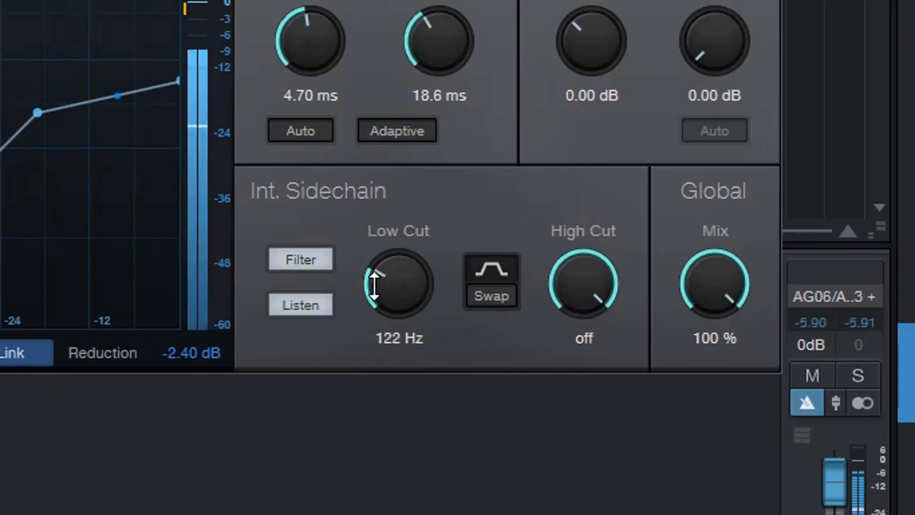
{"action": "left_click_drag", "start_coordinate": [381, 293], "coordinate": [381, 268]}
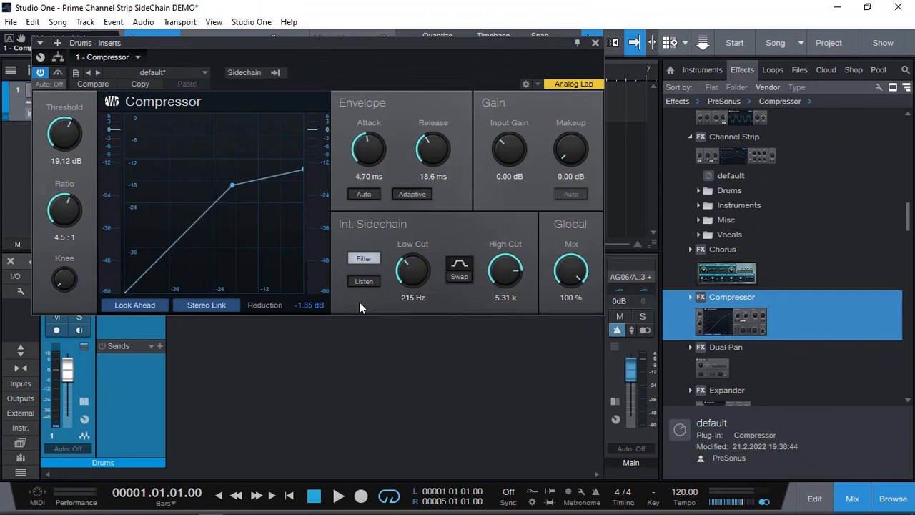
Step: Lower the threshold to -24.40 dB during playback and bypass-compare the compressor
{"action": "left_click", "coordinate": [339, 495]}
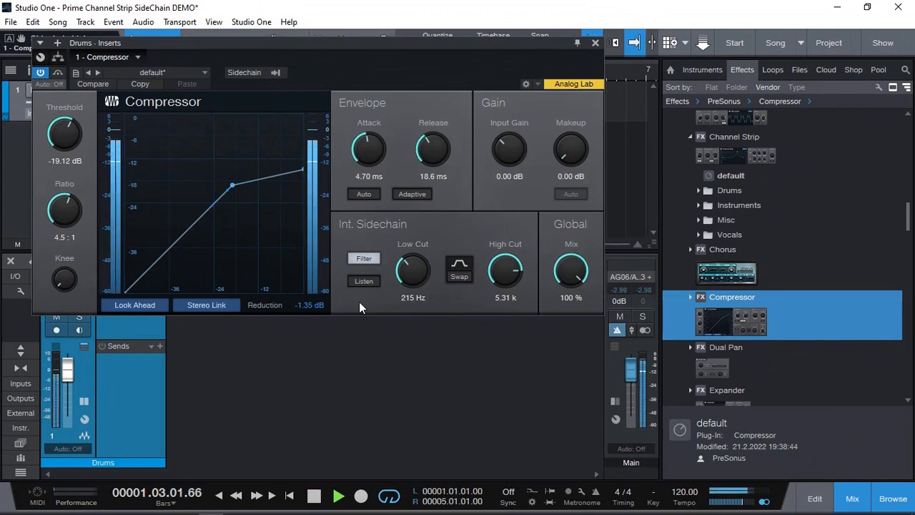
{"action": "left_click_drag", "start_coordinate": [65, 134], "coordinate": [64, 143]}
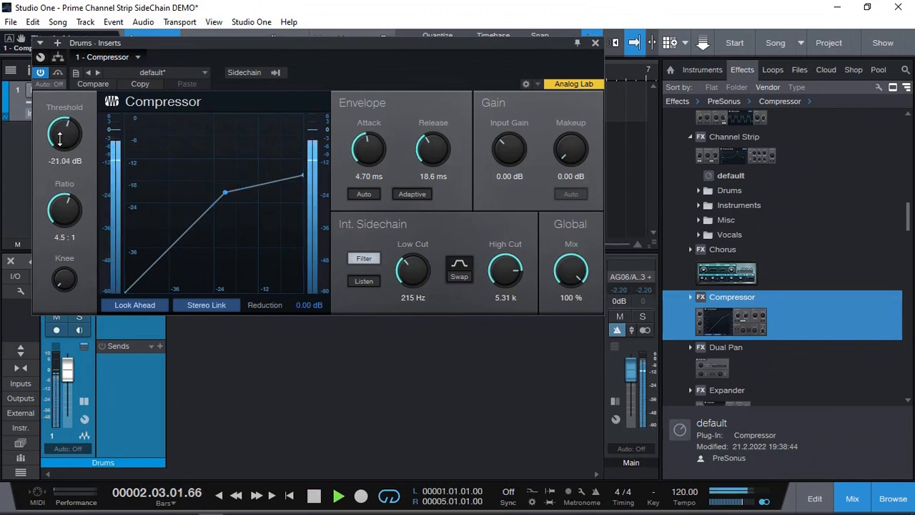
{"action": "left_click_drag", "start_coordinate": [65, 135], "coordinate": [64, 143]}
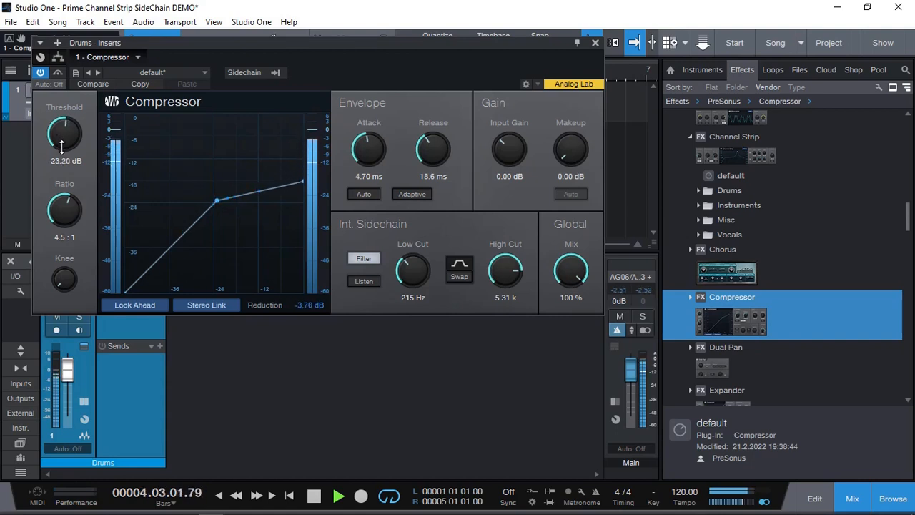
{"action": "left_click_drag", "start_coordinate": [65, 136], "coordinate": [64, 143]}
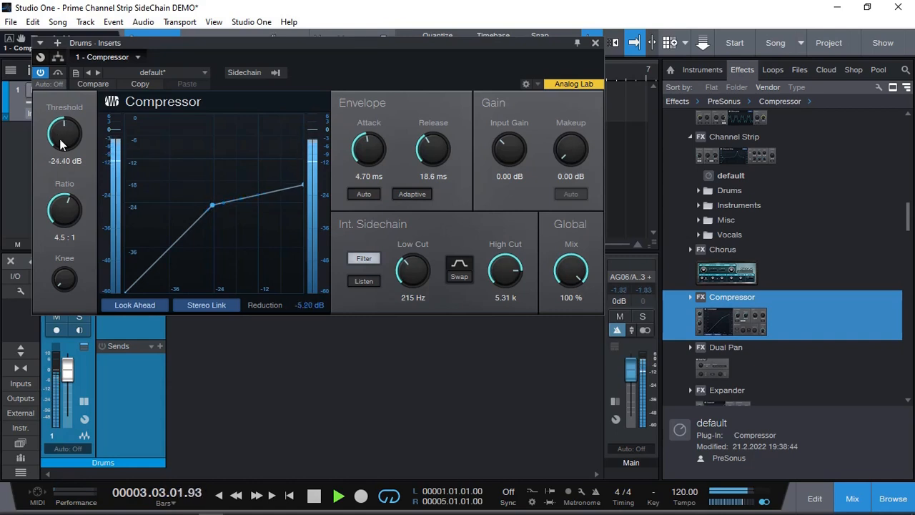
{"action": "left_click", "coordinate": [48, 73]}
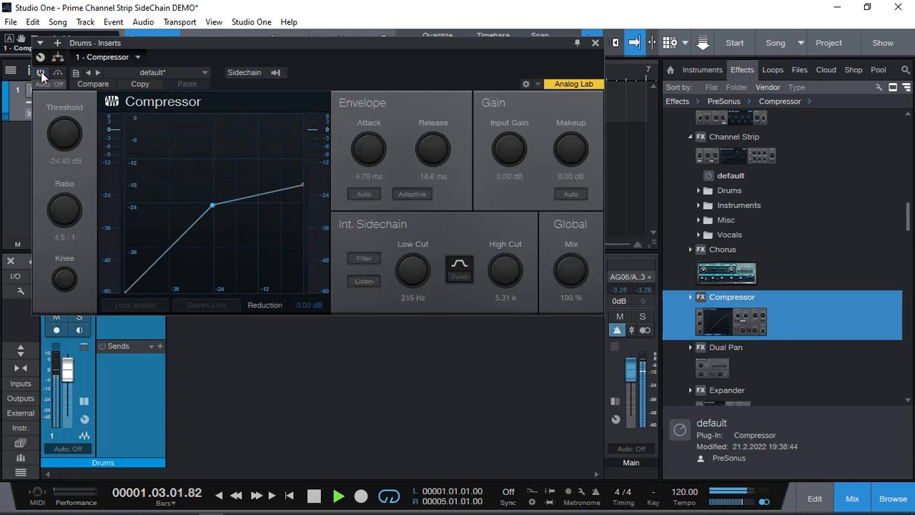
{"action": "left_click", "coordinate": [42, 74]}
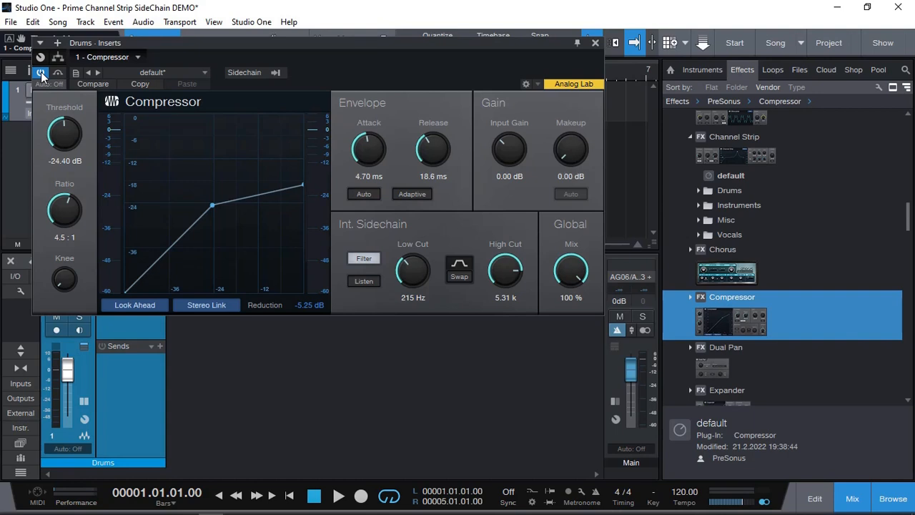
{"action": "left_click", "coordinate": [595, 42]}
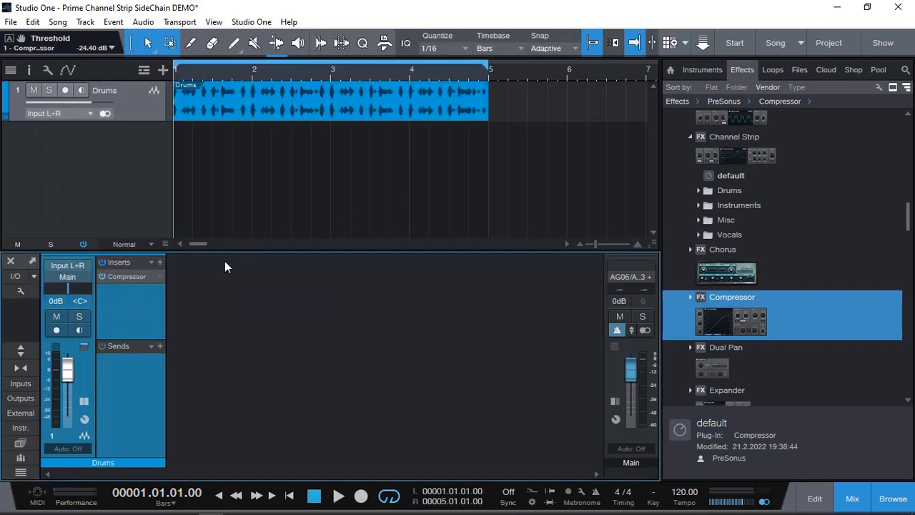
Step: Remove the Compressor insert from the Drums track
{"action": "right_click", "coordinate": [126, 277]}
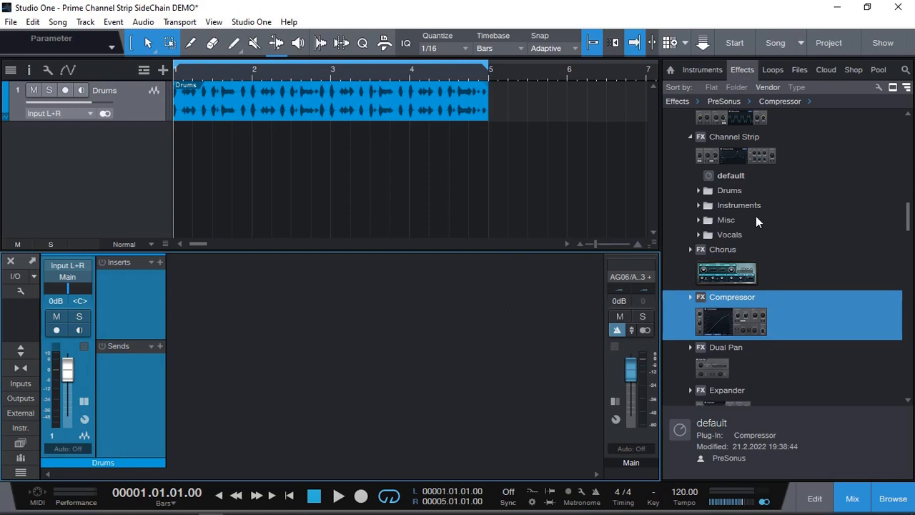
{"action": "left_click", "coordinate": [735, 137]}
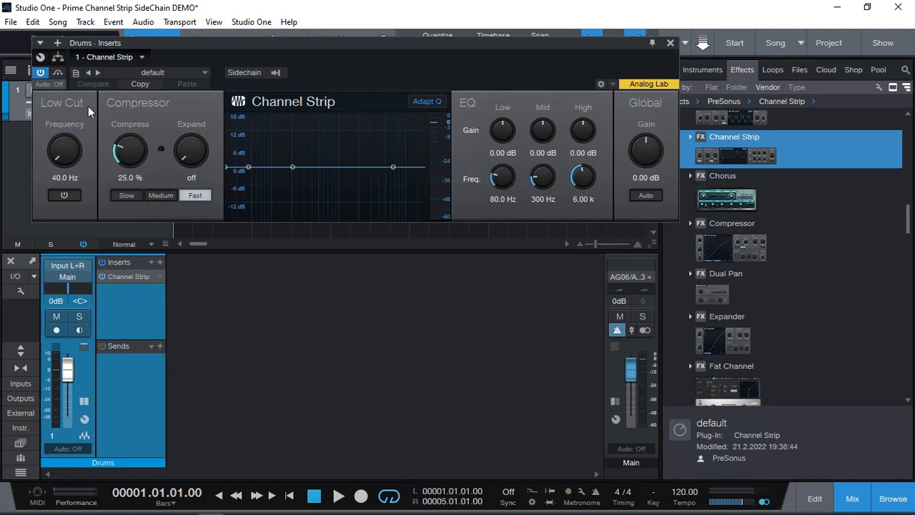
{"action": "mouse_move", "coordinate": [433, 139]}
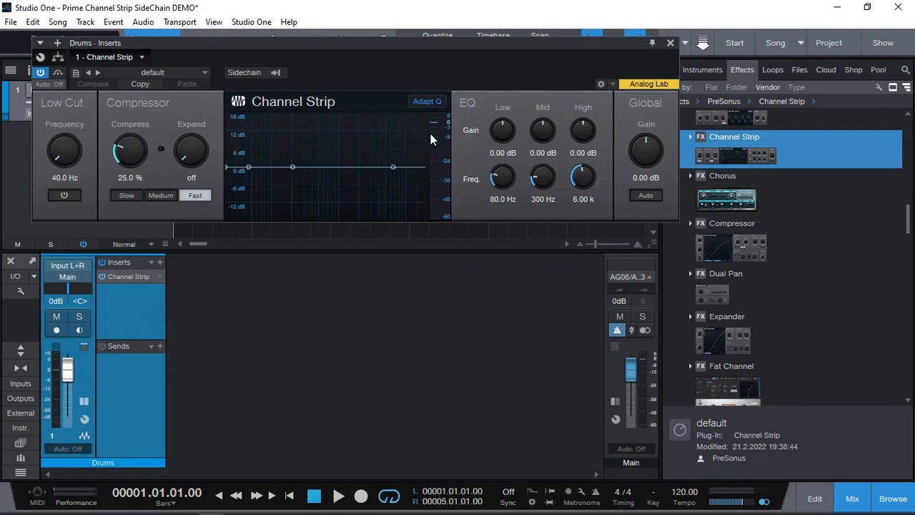
{"action": "mouse_move", "coordinate": [390, 196]}
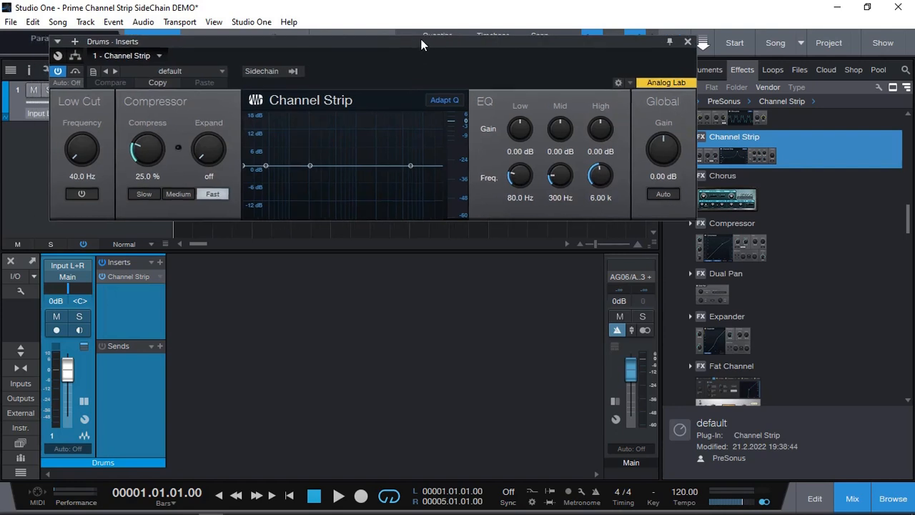
Step: Raise the Channel Strip Compress amount to 79.5% while the drums play
{"action": "left_click_drag", "start_coordinate": [422, 41], "coordinate": [422, 47]}
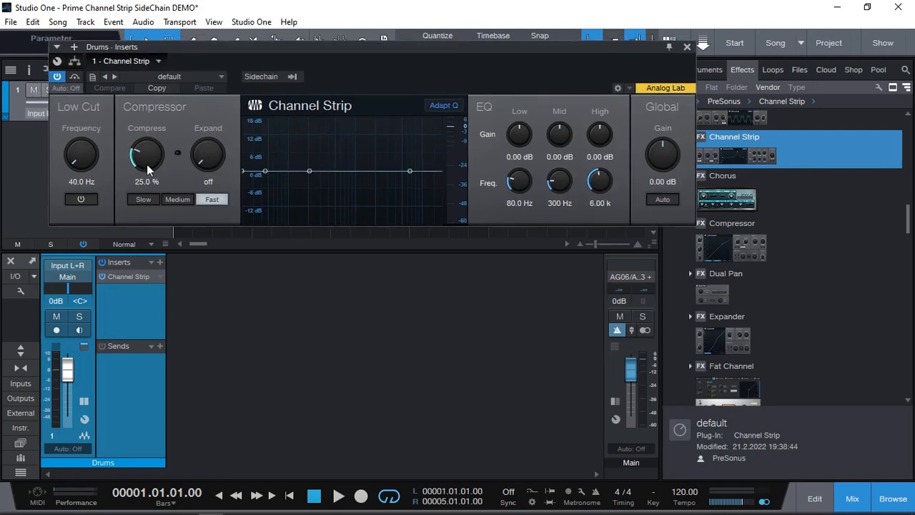
{"action": "left_click", "coordinate": [337, 494]}
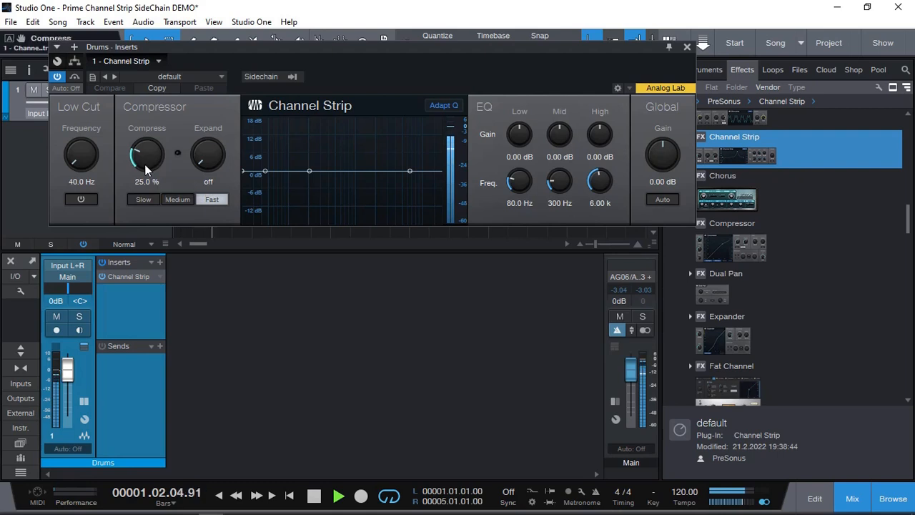
{"action": "left_click_drag", "start_coordinate": [146, 154], "coordinate": [147, 133]}
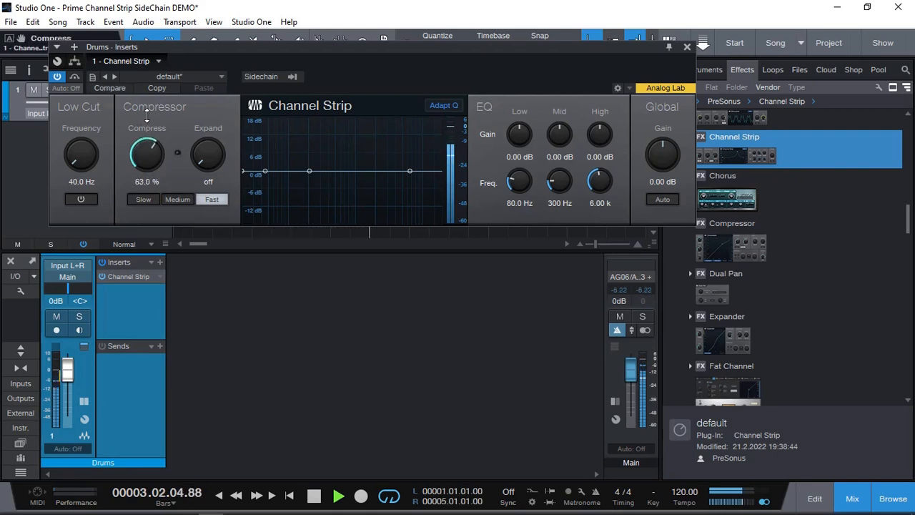
{"action": "left_click_drag", "start_coordinate": [147, 150], "coordinate": [150, 140]}
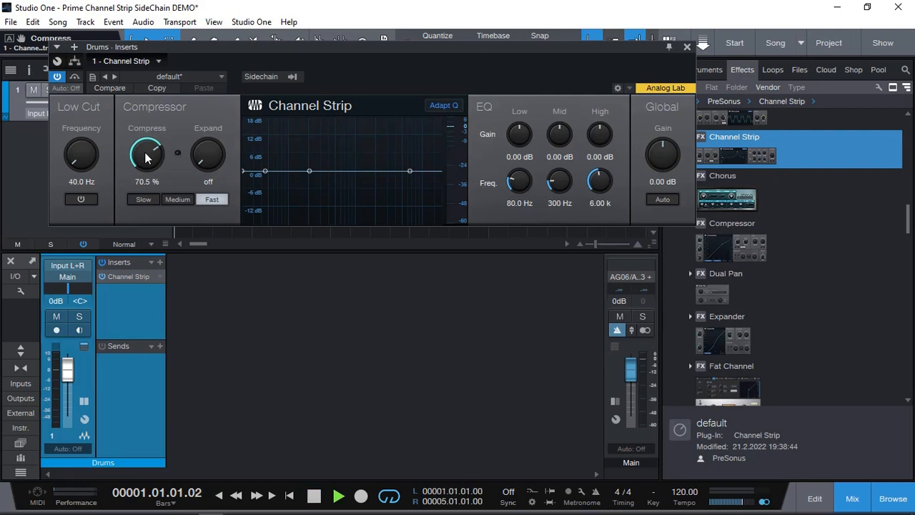
{"action": "left_click_drag", "start_coordinate": [146, 154], "coordinate": [143, 179]}
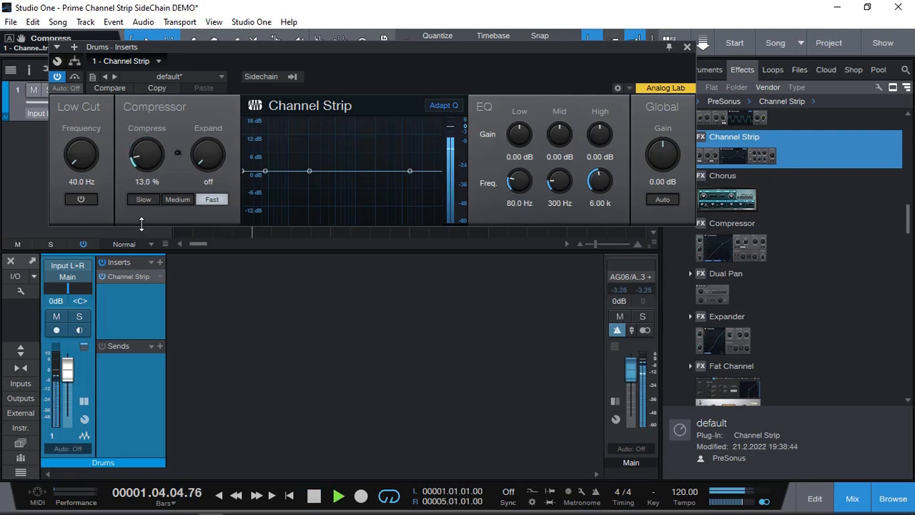
{"action": "left_click_drag", "start_coordinate": [146, 154], "coordinate": [147, 139]}
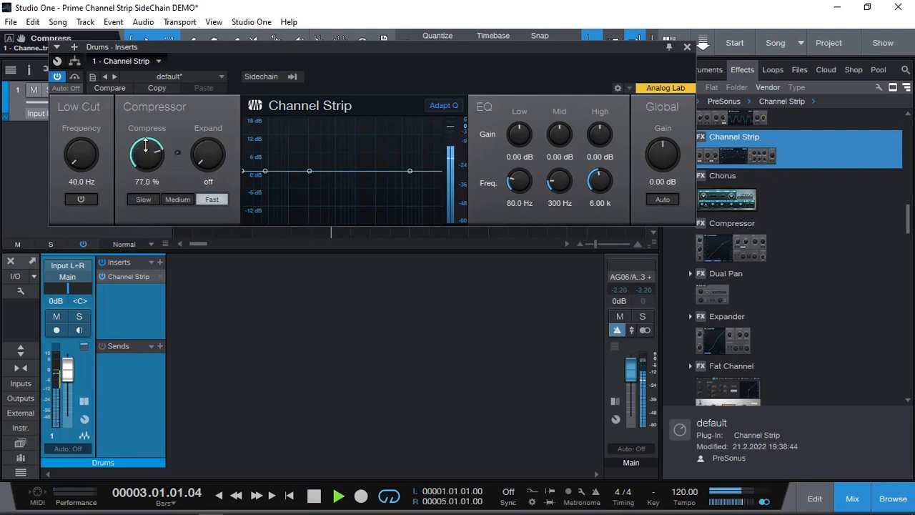
{"action": "left_click_drag", "start_coordinate": [146, 154], "coordinate": [149, 146]}
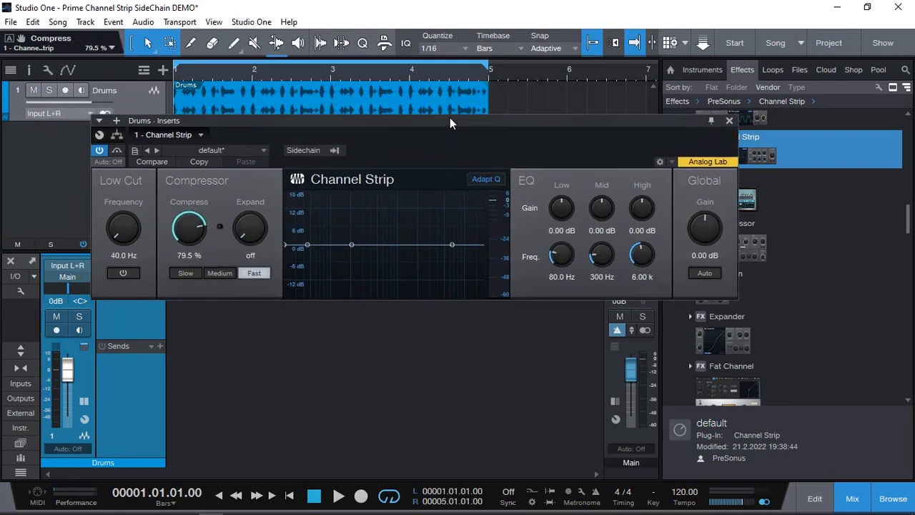
Step: Move the Channel Strip editor window aside and close it
{"action": "left_click_drag", "start_coordinate": [451, 120], "coordinate": [331, 136]}
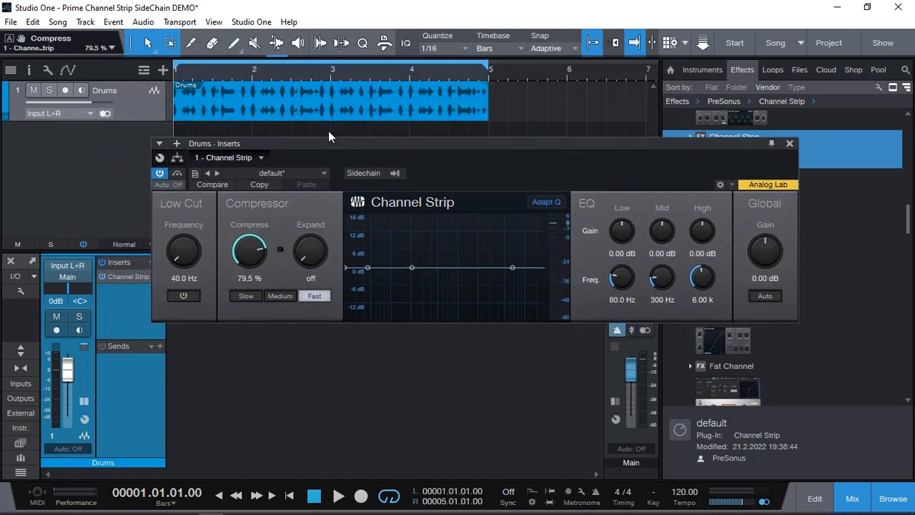
{"action": "left_click", "coordinate": [790, 143]}
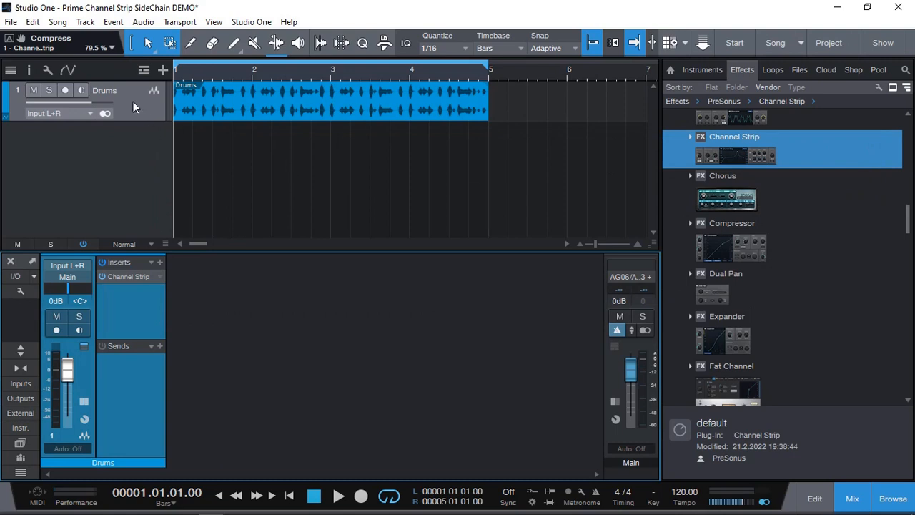
Step: Duplicate the Drums track (complete) and start renaming the new Drums 2 channel
{"action": "right_click", "coordinate": [136, 106]}
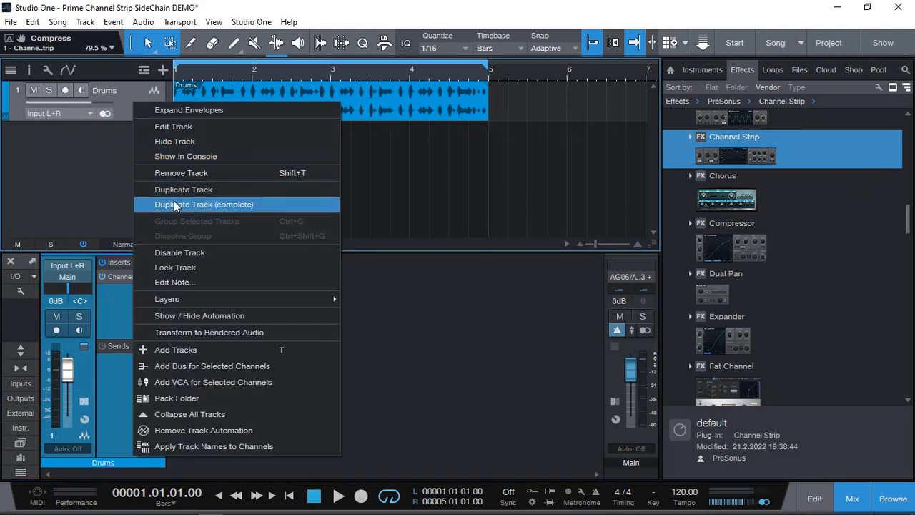
{"action": "left_click", "coordinate": [203, 205]}
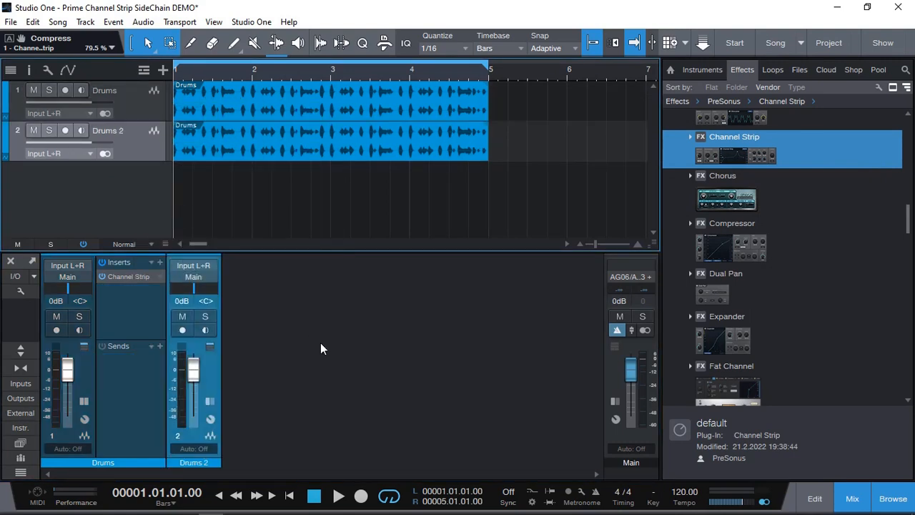
{"action": "mouse_move", "coordinate": [351, 326]}
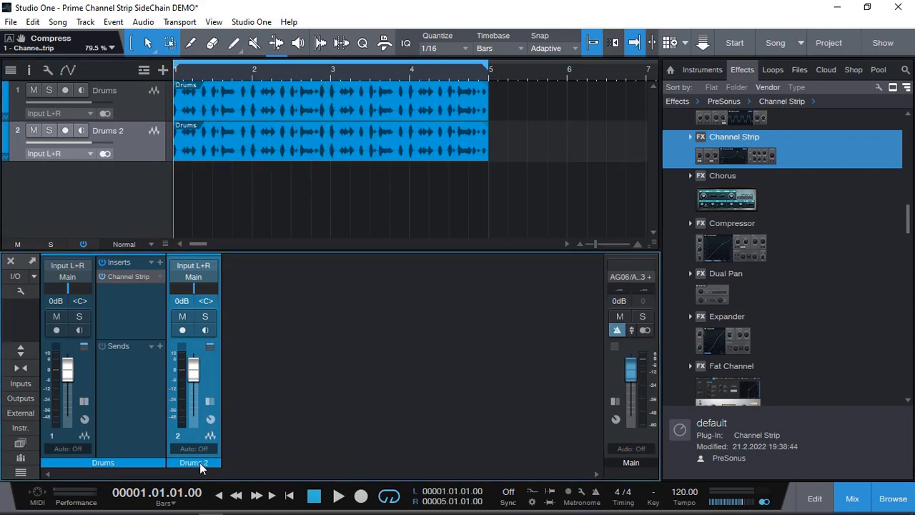
{"action": "double_click", "coordinate": [194, 462]}
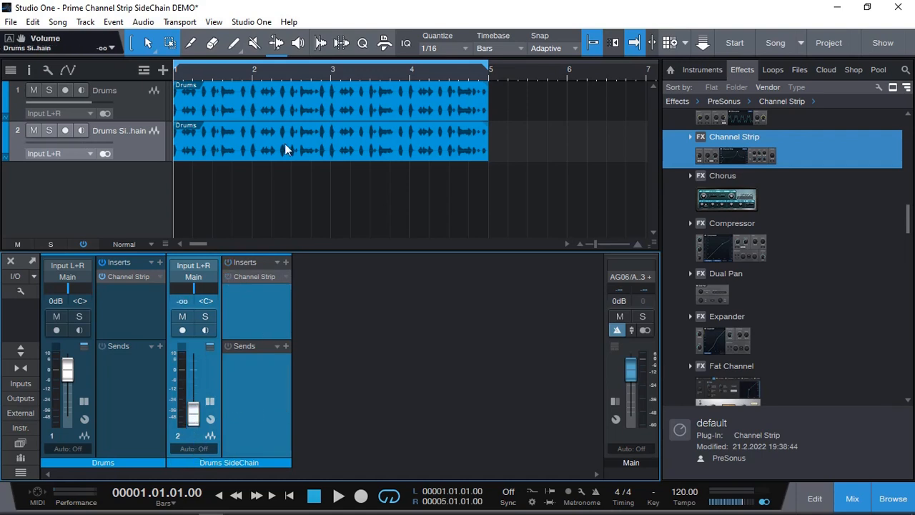
{"action": "mouse_move", "coordinate": [242, 189]}
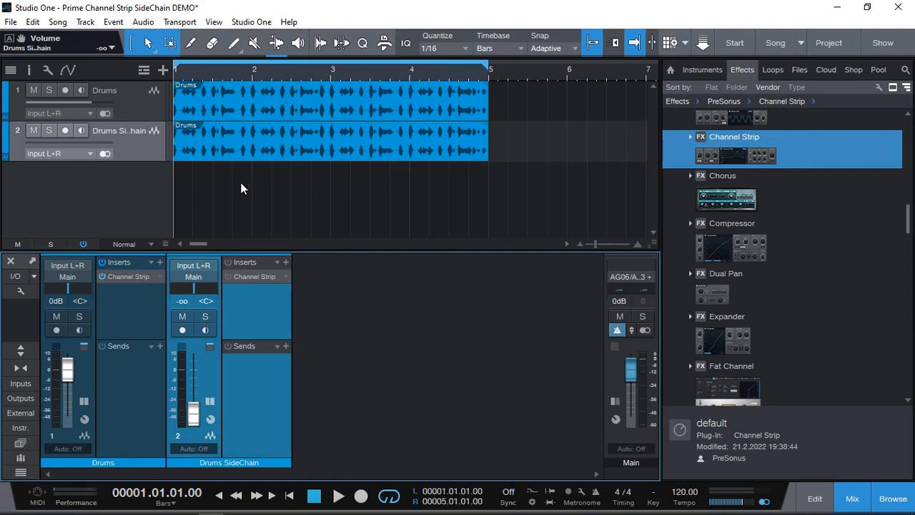
{"action": "mouse_move", "coordinate": [413, 151]}
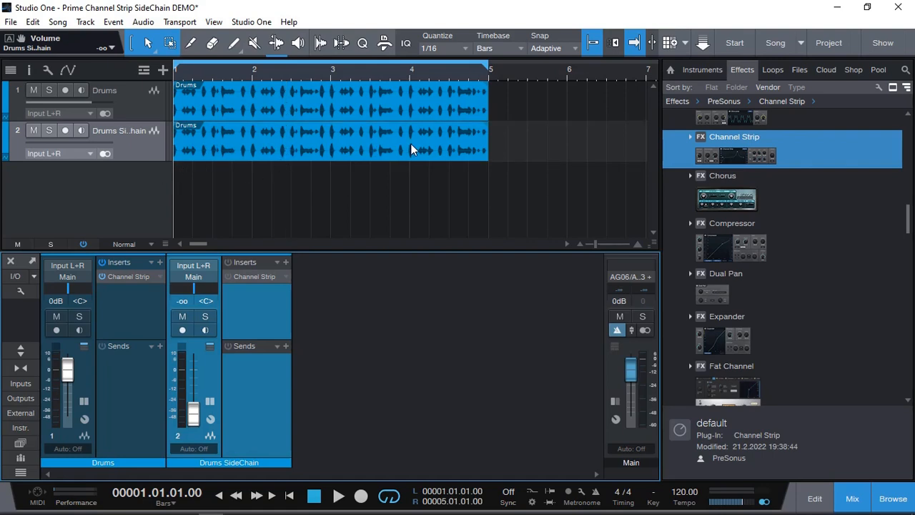
{"action": "mouse_move", "coordinate": [239, 389]}
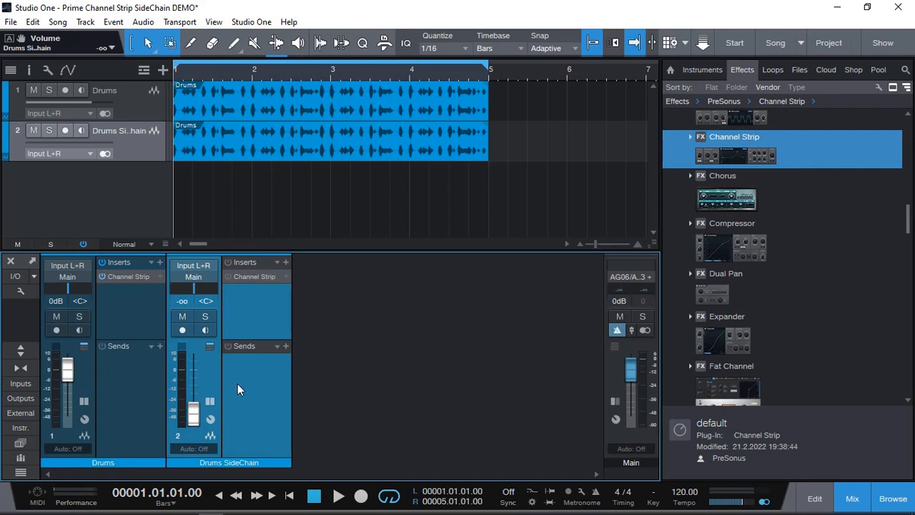
{"action": "mouse_move", "coordinate": [130, 285]}
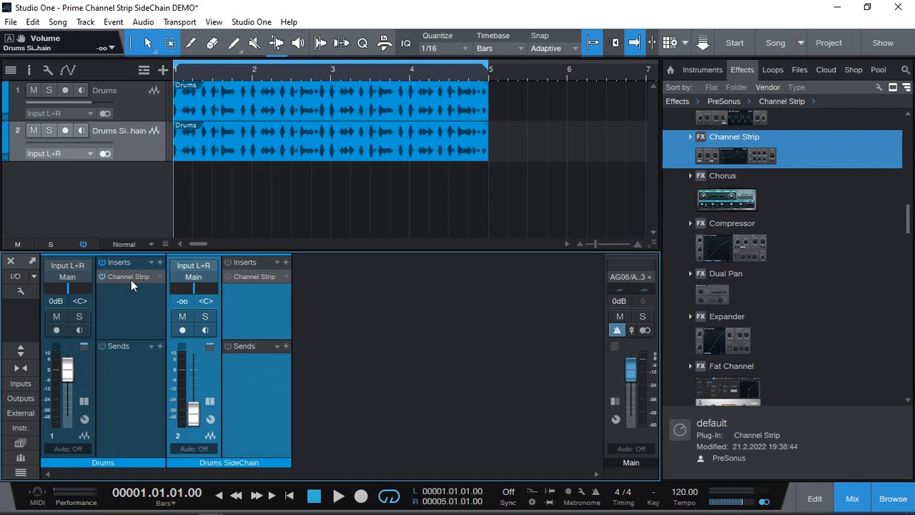
{"action": "mouse_move", "coordinate": [240, 352]}
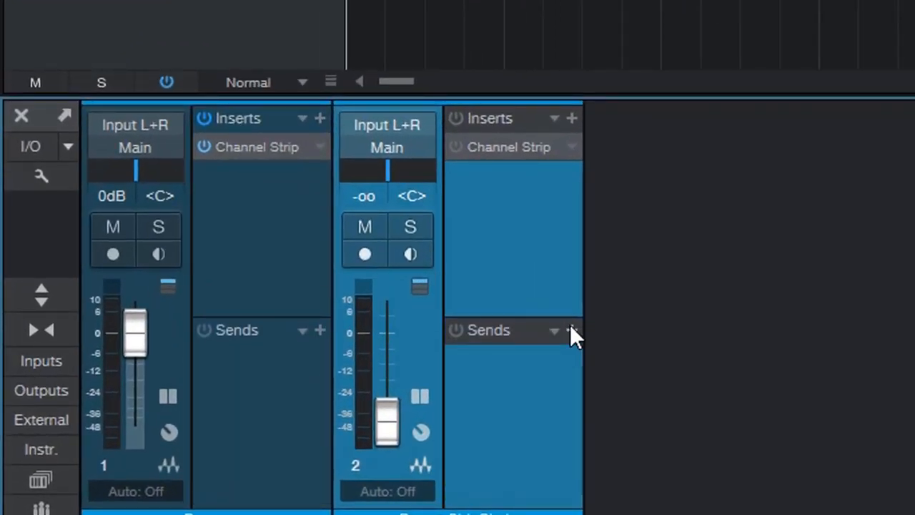
Step: Add a send from Drums SideChain to SC - Drums - Inserts - 1 - Channel Strip
{"action": "left_click", "coordinate": [571, 331]}
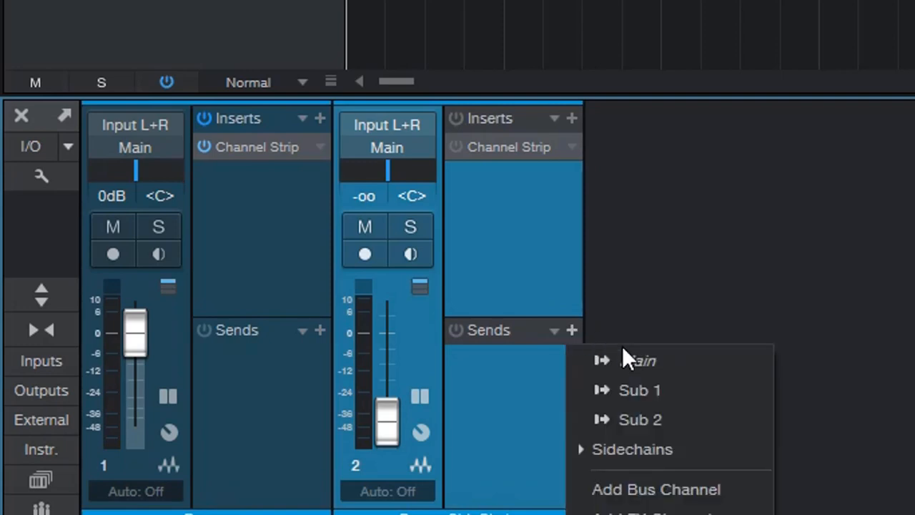
{"action": "left_click", "coordinate": [632, 449]}
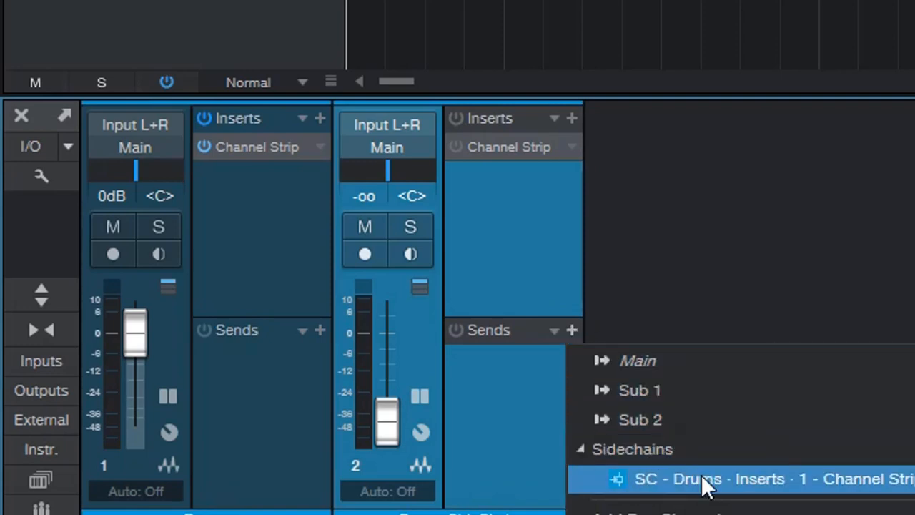
{"action": "mouse_move", "coordinate": [897, 497]}
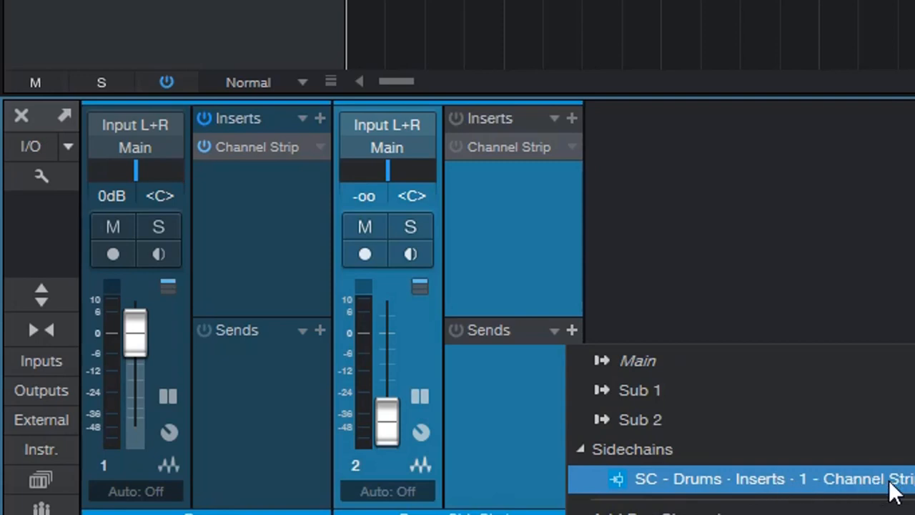
{"action": "mouse_move", "coordinate": [790, 497]}
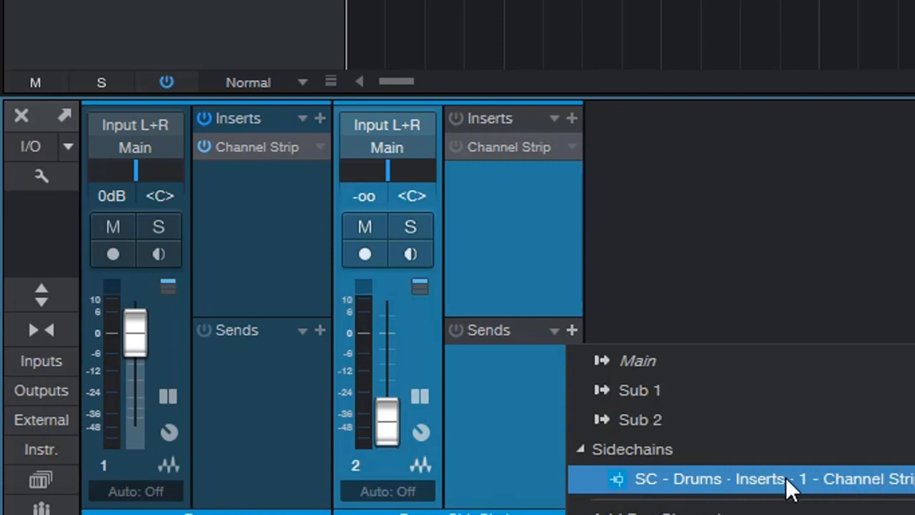
{"action": "left_click", "coordinate": [766, 478]}
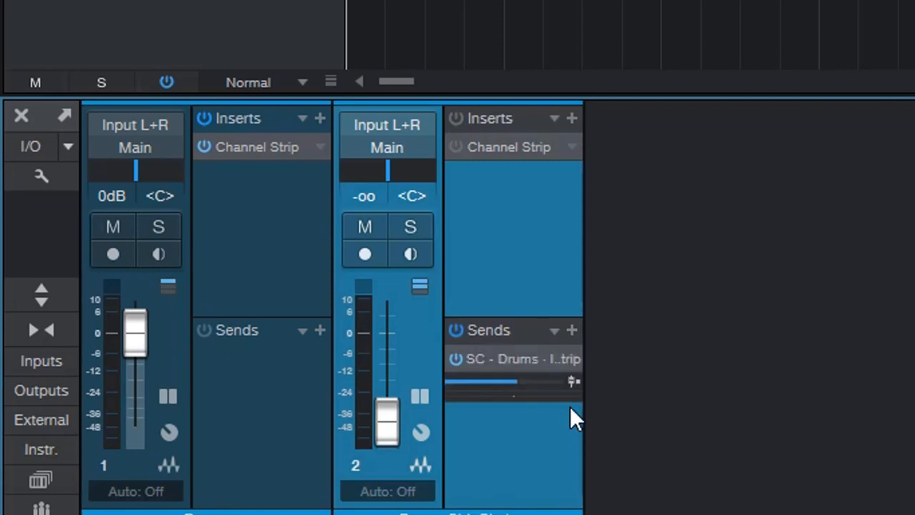
{"action": "mouse_move", "coordinate": [572, 390]}
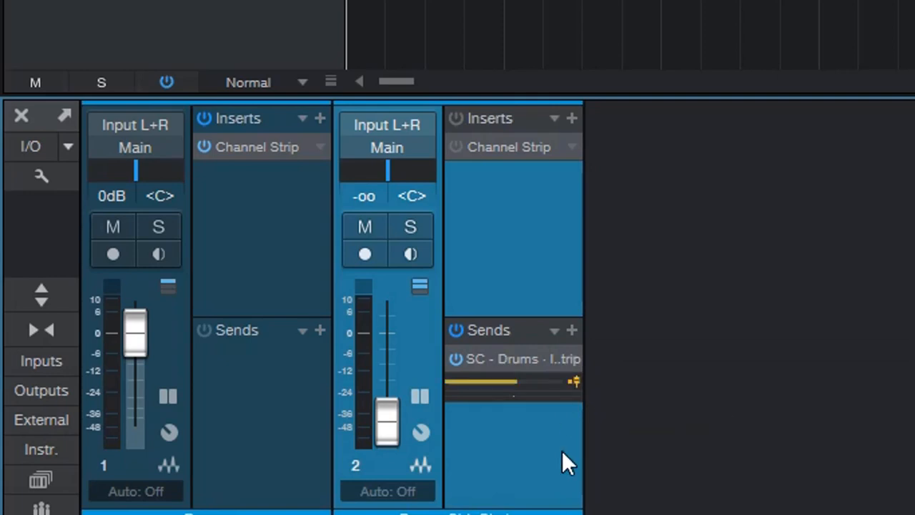
{"action": "mouse_move", "coordinate": [501, 338]}
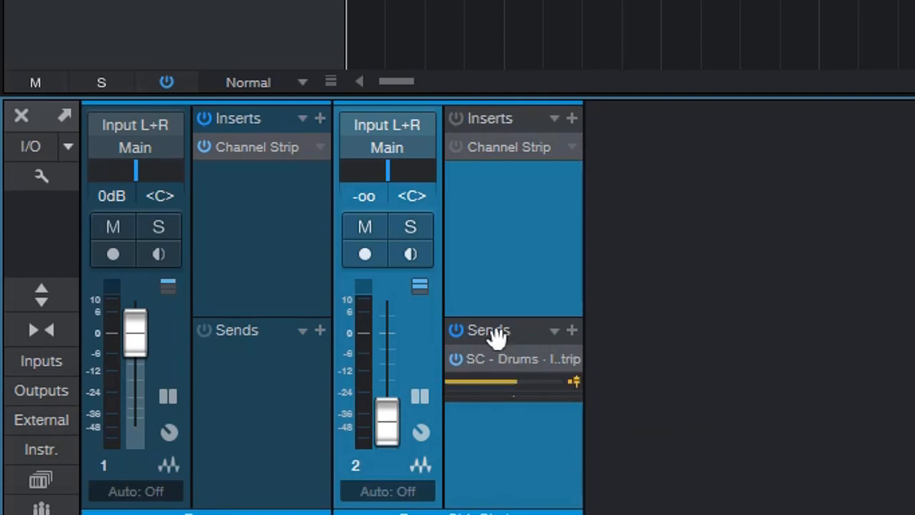
{"action": "mouse_move", "coordinate": [642, 389]}
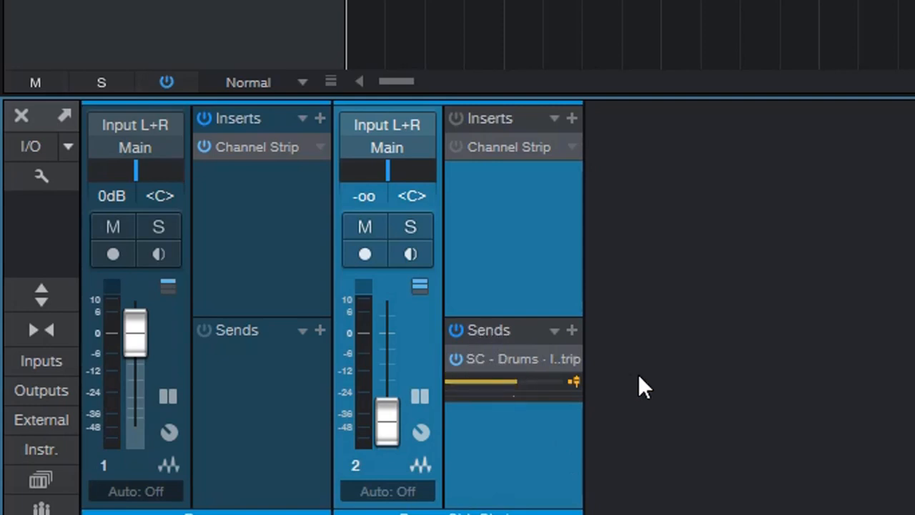
{"action": "mouse_move", "coordinate": [261, 153]}
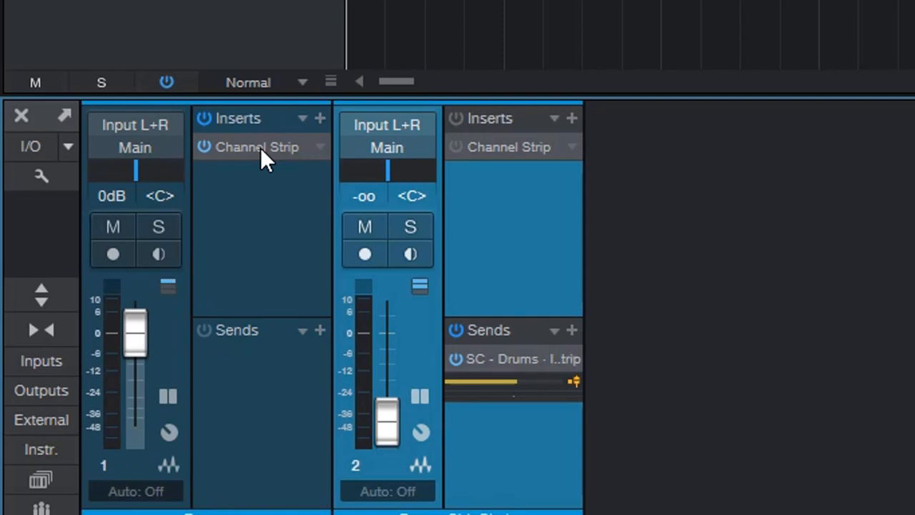
Step: Briefly raise the Drums SideChain fader and return it to -oo
{"action": "left_click_drag", "start_coordinate": [386, 422], "coordinate": [386, 307]}
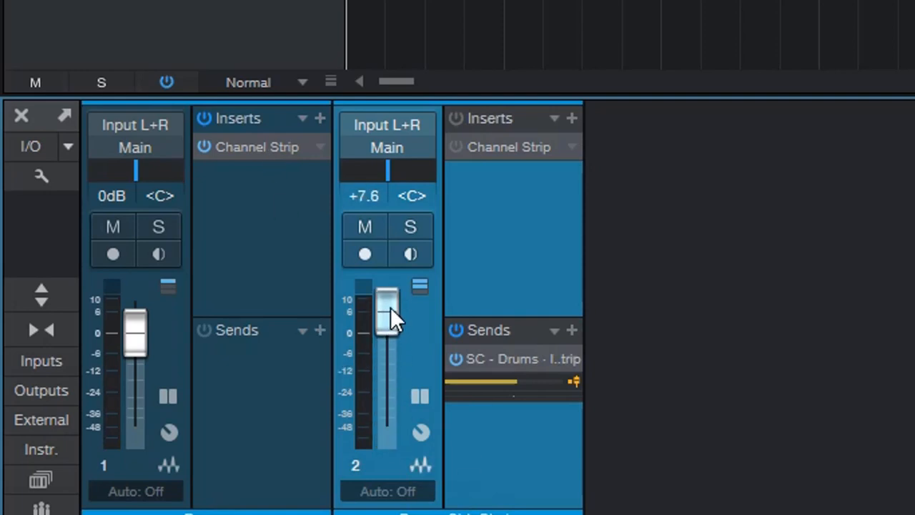
{"action": "left_click_drag", "start_coordinate": [386, 308], "coordinate": [386, 422]}
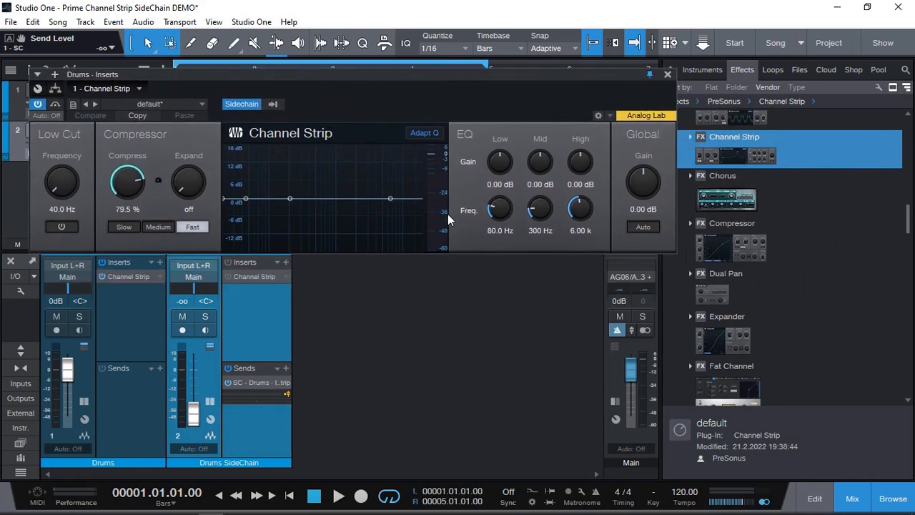
{"action": "mouse_move", "coordinate": [250, 336]}
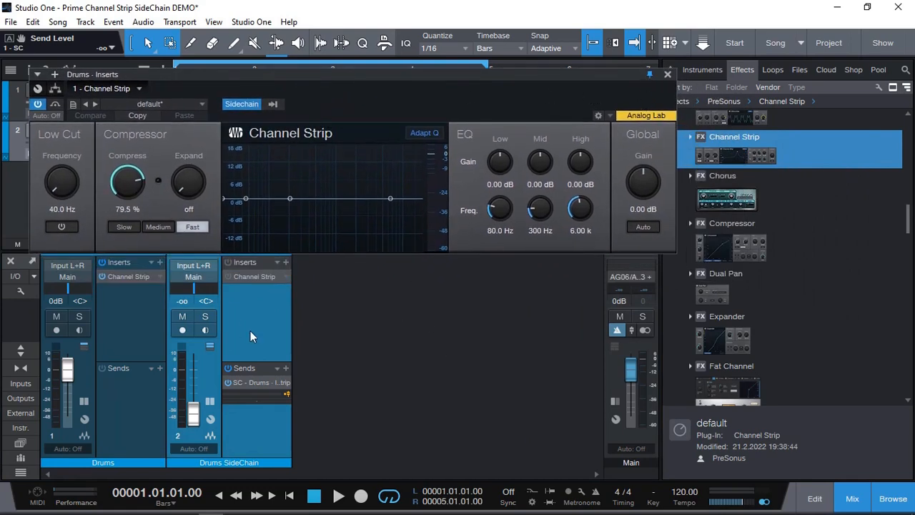
{"action": "mouse_move", "coordinate": [384, 399]}
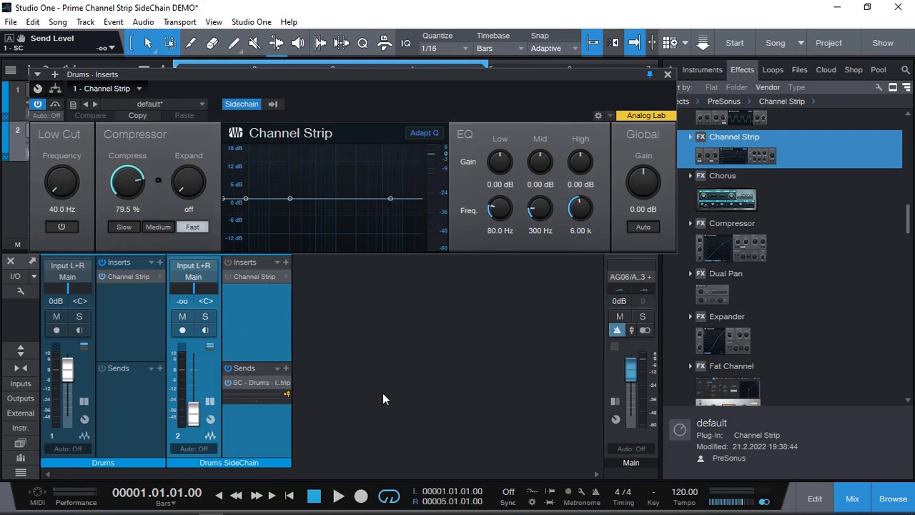
Step: Raise the pre-fader sidechain send level to about -0.2 dB during playback
{"action": "left_click", "coordinate": [355, 493]}
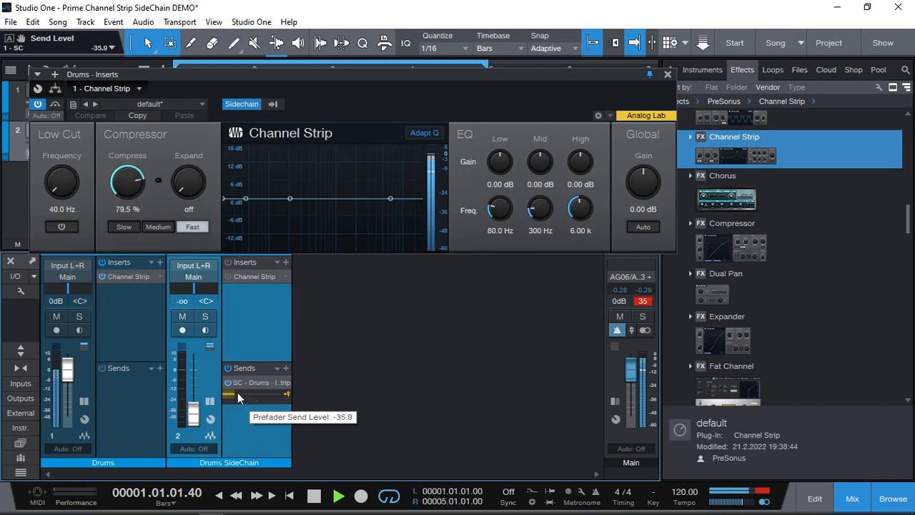
{"action": "left_click_drag", "start_coordinate": [236, 396], "coordinate": [256, 395]}
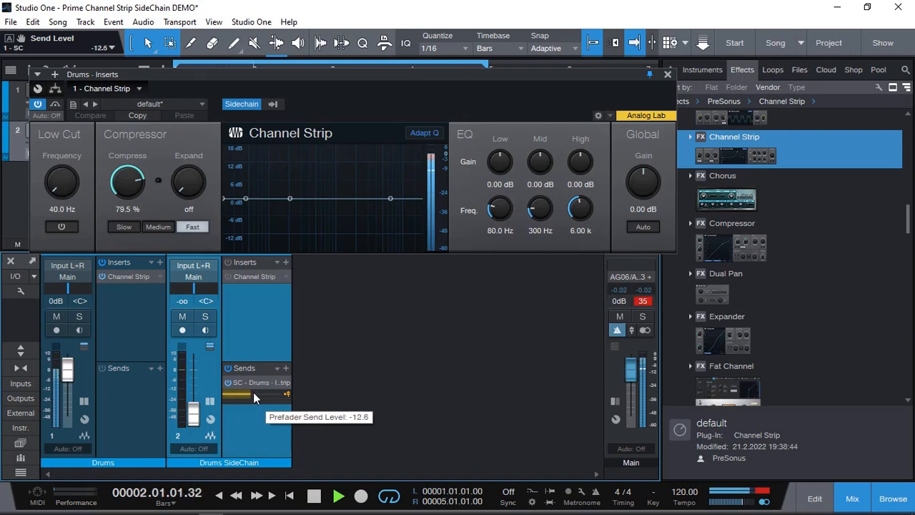
{"action": "left_click_drag", "start_coordinate": [254, 395], "coordinate": [265, 396]}
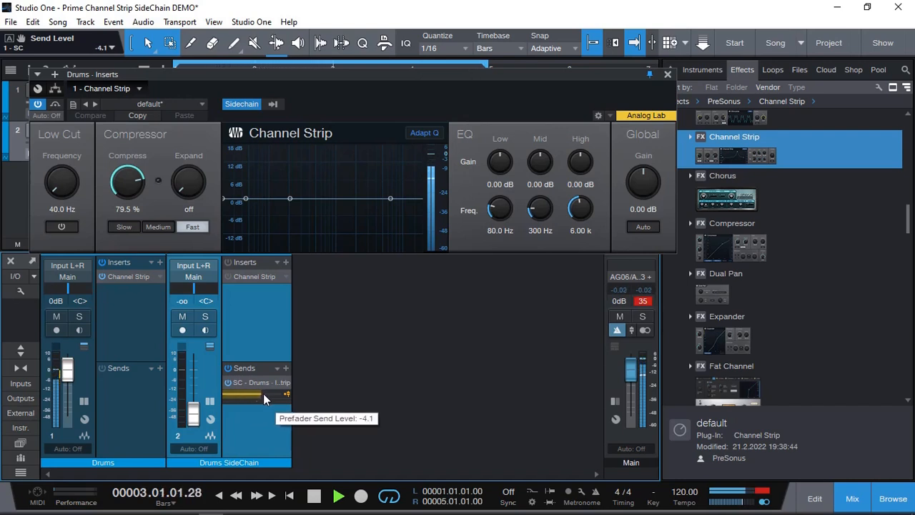
{"action": "left_click_drag", "start_coordinate": [251, 396], "coordinate": [268, 396]}
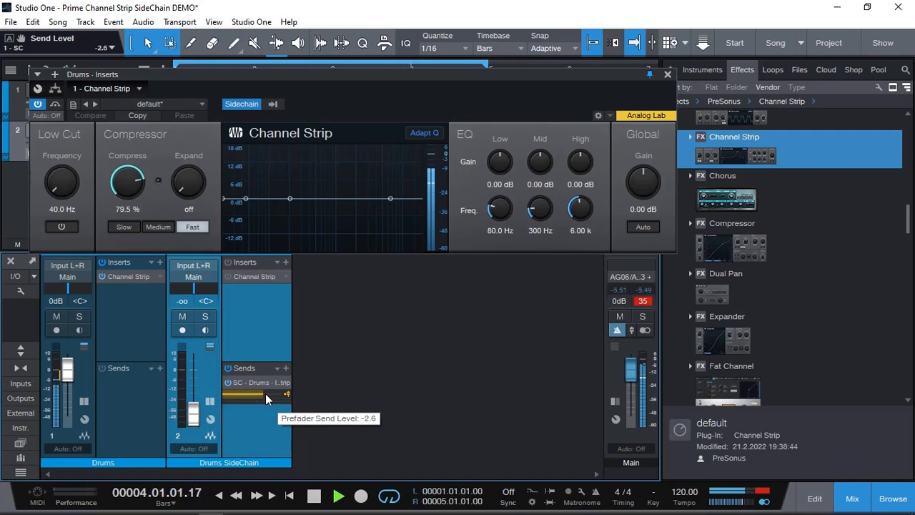
{"action": "left_click_drag", "start_coordinate": [254, 396], "coordinate": [268, 396]}
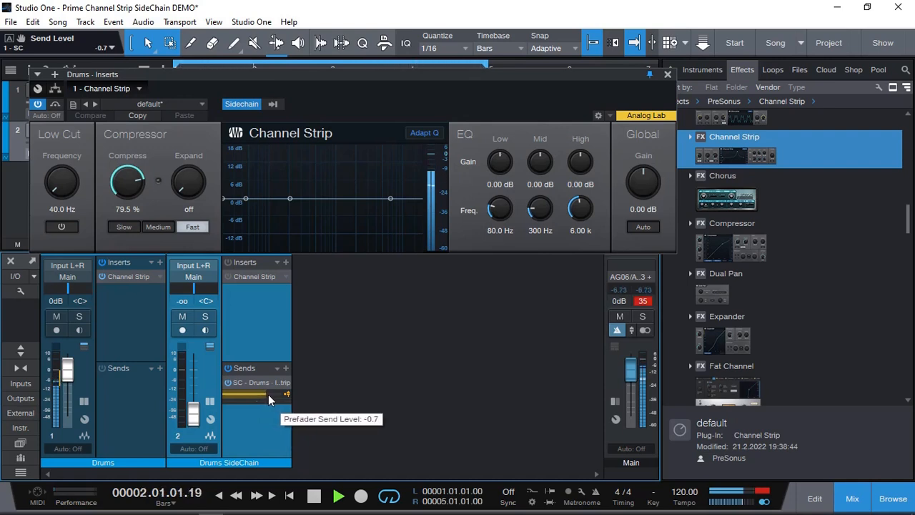
{"action": "left_click_drag", "start_coordinate": [251, 395], "coordinate": [271, 395]}
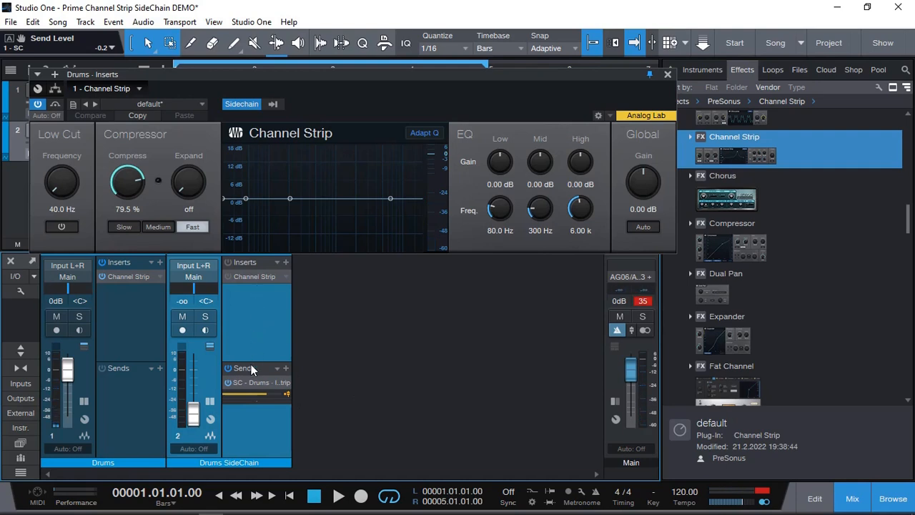
{"action": "mouse_move", "coordinate": [302, 243]}
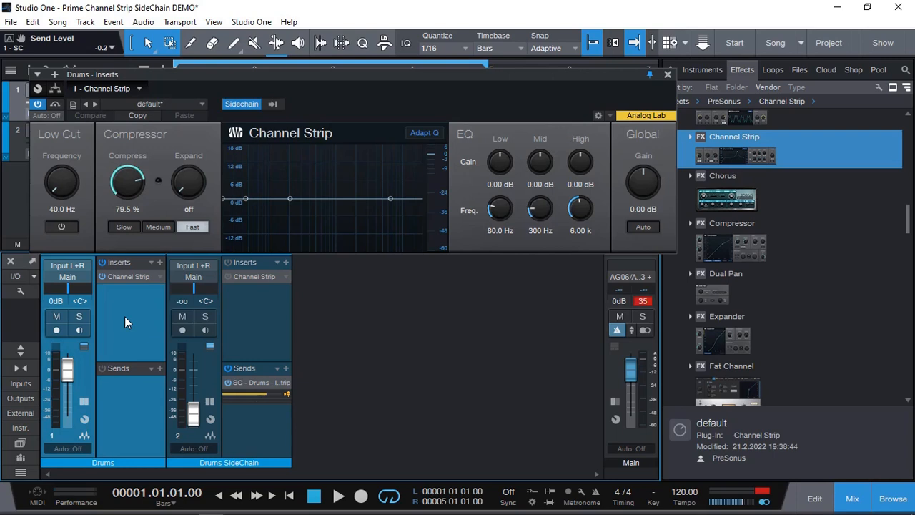
{"action": "mouse_move", "coordinate": [136, 319]}
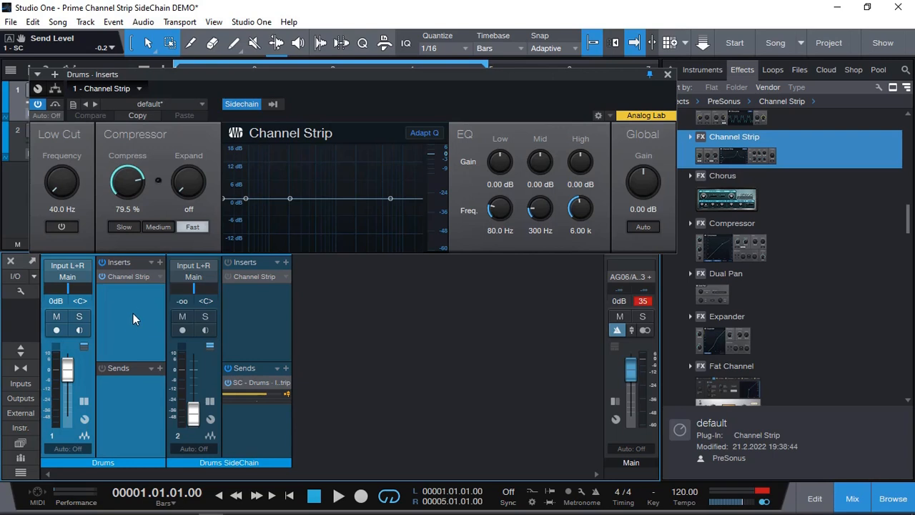
{"action": "mouse_move", "coordinate": [127, 326]}
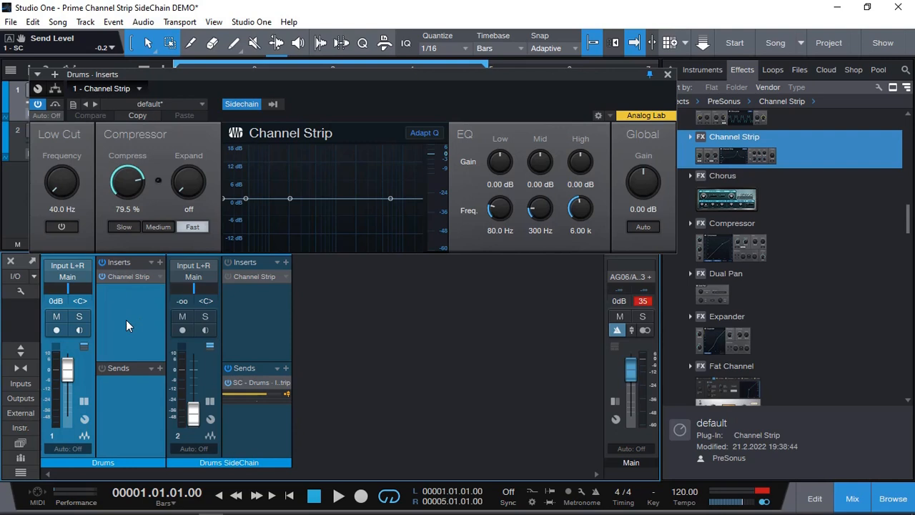
{"action": "mouse_move", "coordinate": [161, 336]}
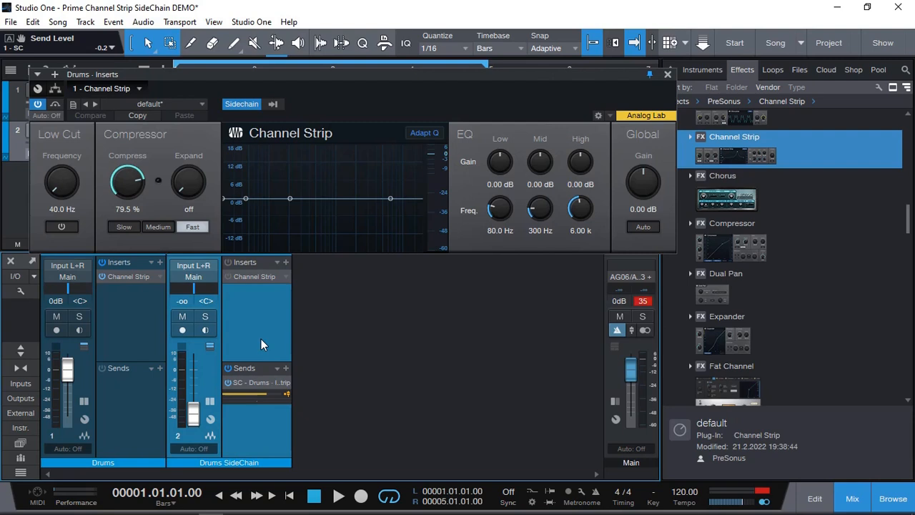
{"action": "mouse_move", "coordinate": [245, 308]}
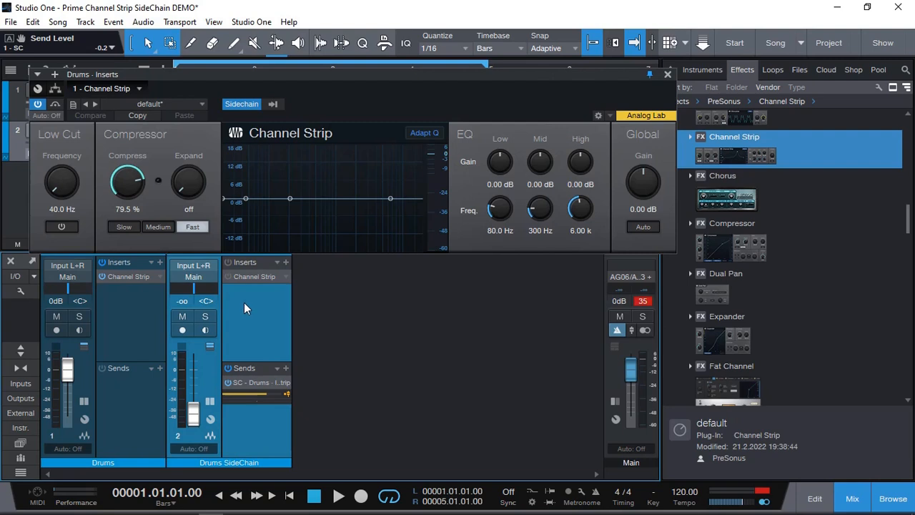
{"action": "mouse_move", "coordinate": [247, 286]}
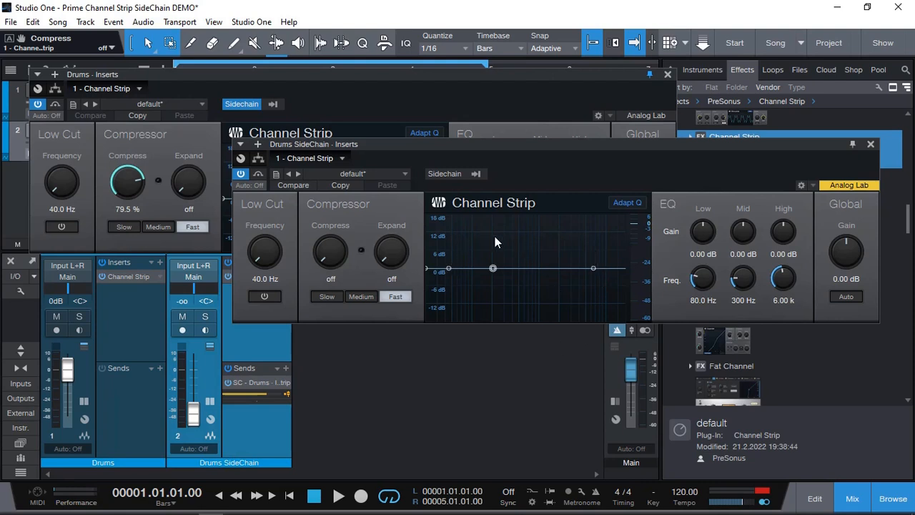
{"action": "mouse_move", "coordinate": [529, 305]}
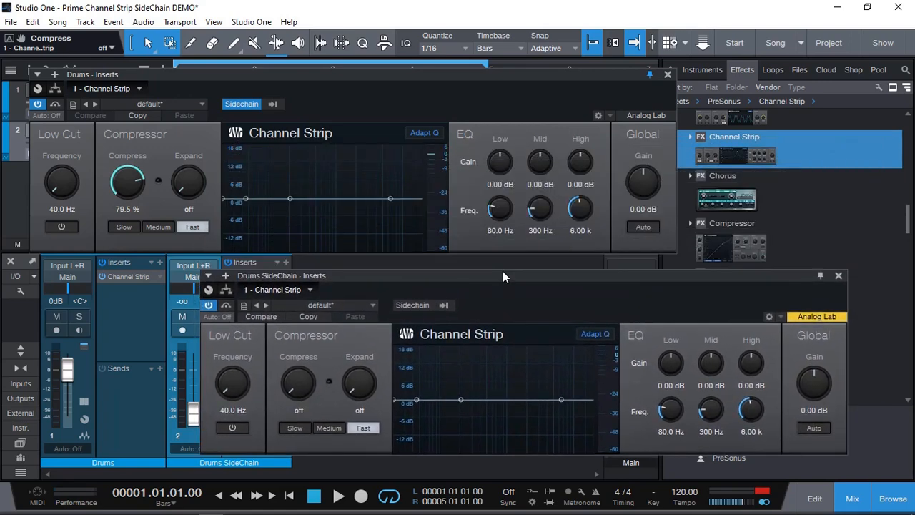
{"action": "mouse_move", "coordinate": [127, 319]}
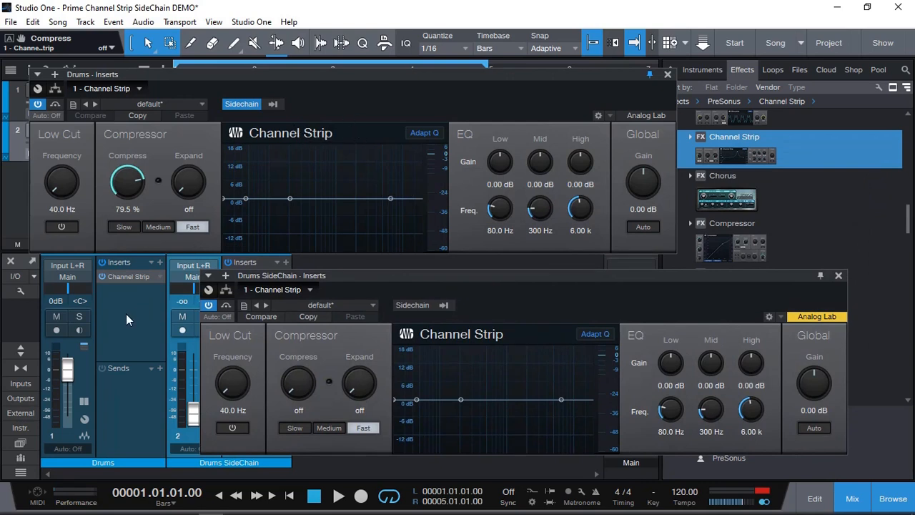
{"action": "mouse_move", "coordinate": [442, 427]}
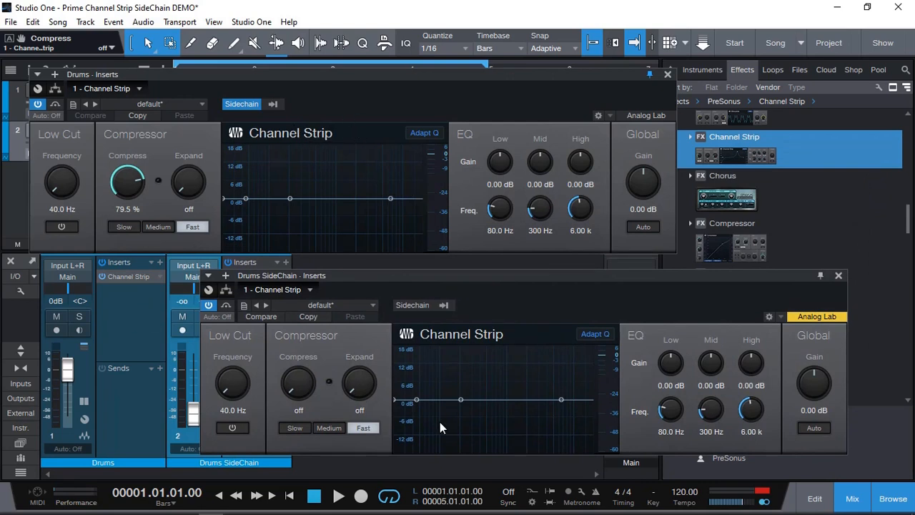
Step: Cut the Drums SideChain low band to -18 dB at 232 Hz, keeping output gain at 0 dB
{"action": "left_click", "coordinate": [339, 495]}
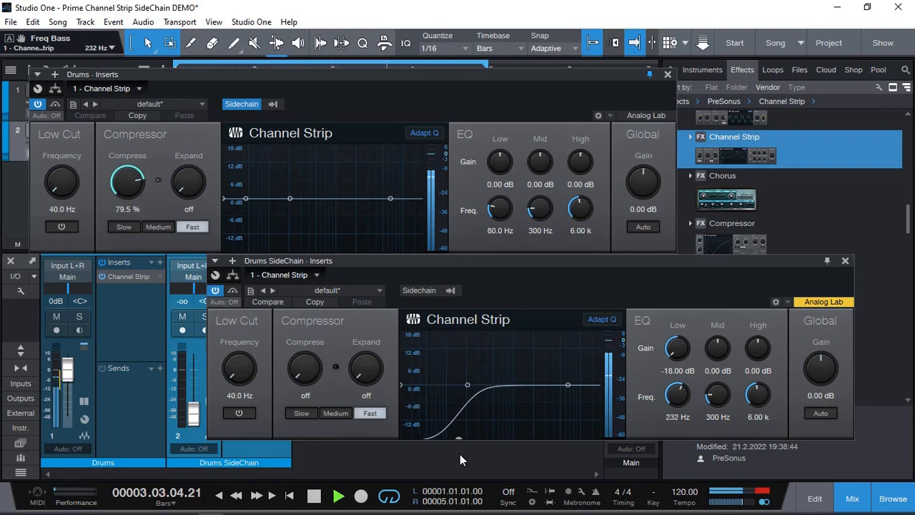
{"action": "left_click_drag", "start_coordinate": [821, 369], "coordinate": [821, 361]}
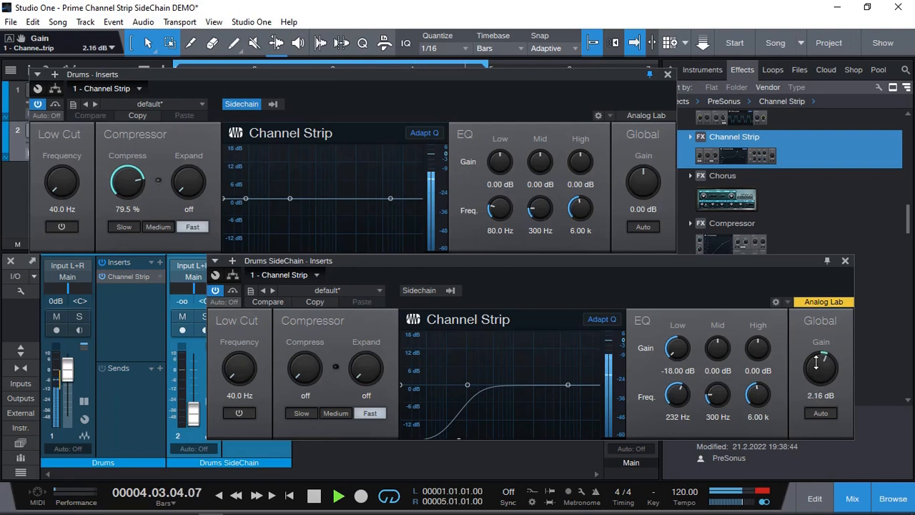
{"action": "left_click_drag", "start_coordinate": [821, 368], "coordinate": [821, 351]}
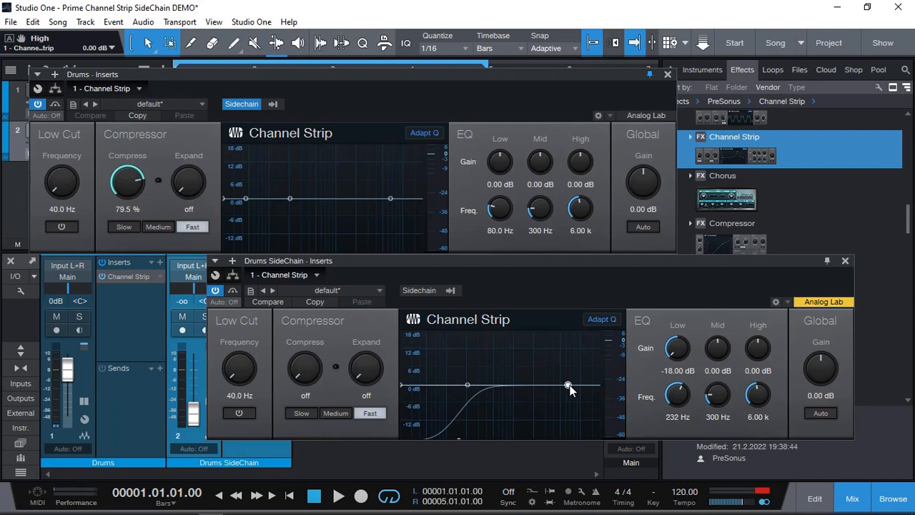
Step: Drag the High band node to -3.04 dB at 4.11 kHz on the trigger EQ
{"action": "left_click_drag", "start_coordinate": [569, 386], "coordinate": [572, 397]}
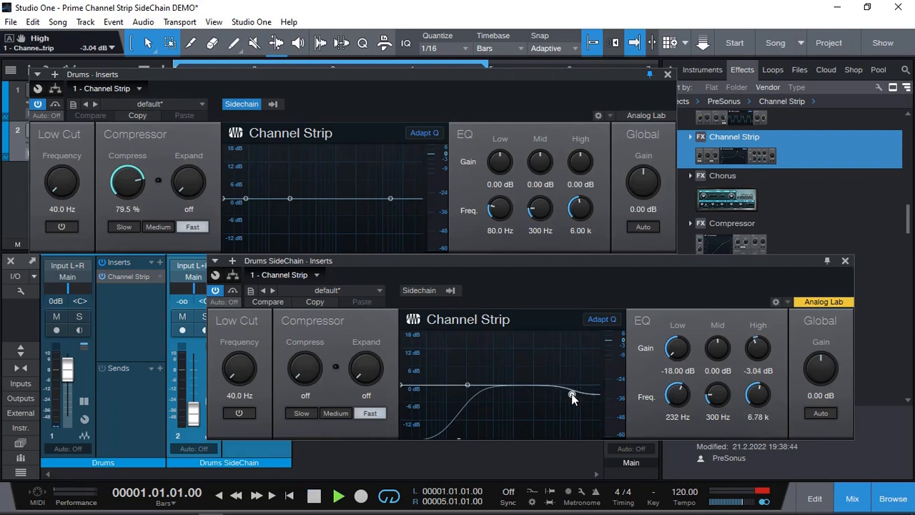
{"action": "left_click_drag", "start_coordinate": [572, 395], "coordinate": [568, 427]}
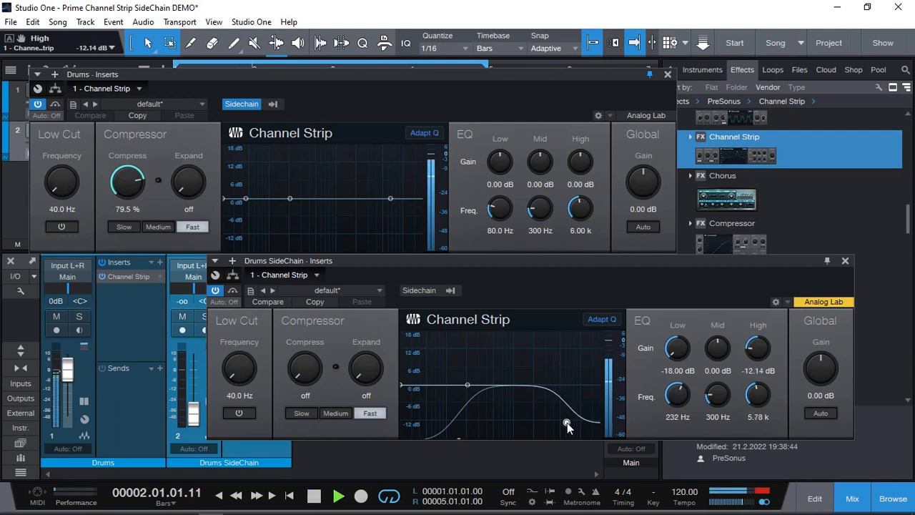
{"action": "left_click_drag", "start_coordinate": [565, 425], "coordinate": [583, 410]}
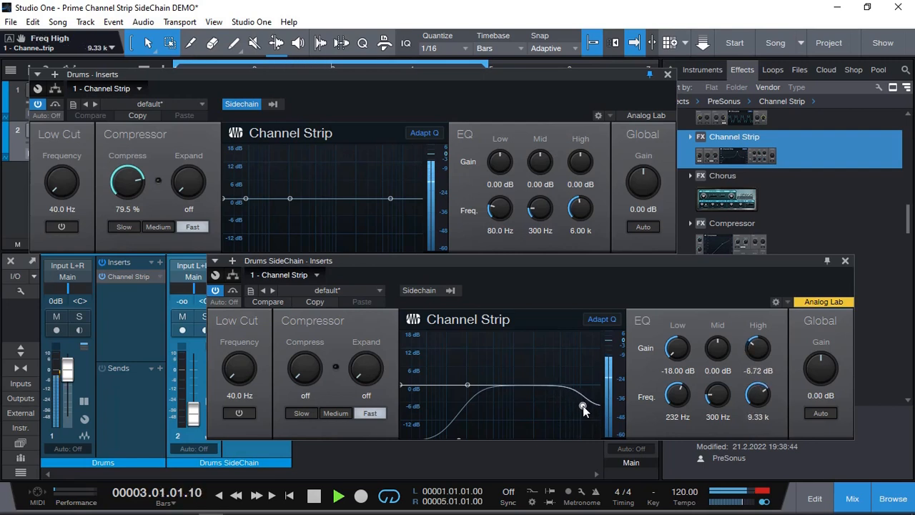
{"action": "left_click_drag", "start_coordinate": [582, 411], "coordinate": [572, 331]}
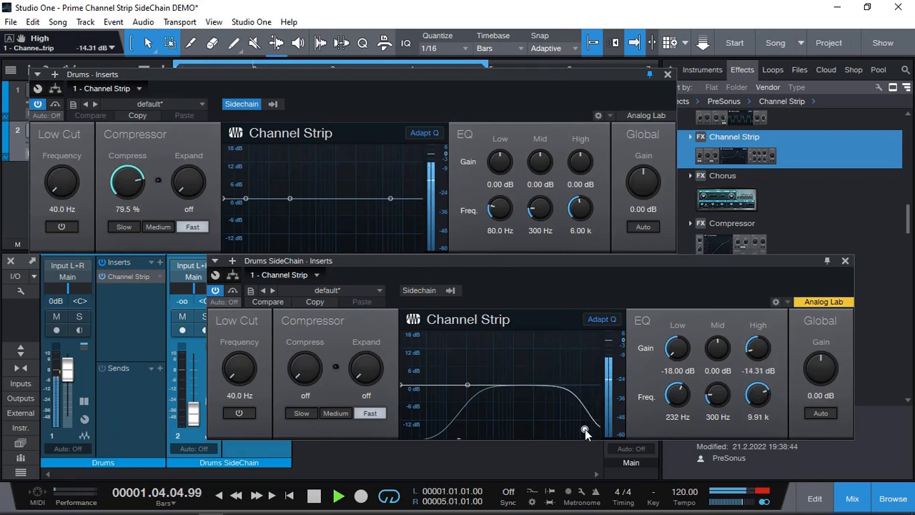
{"action": "left_click_drag", "start_coordinate": [585, 435], "coordinate": [572, 416]}
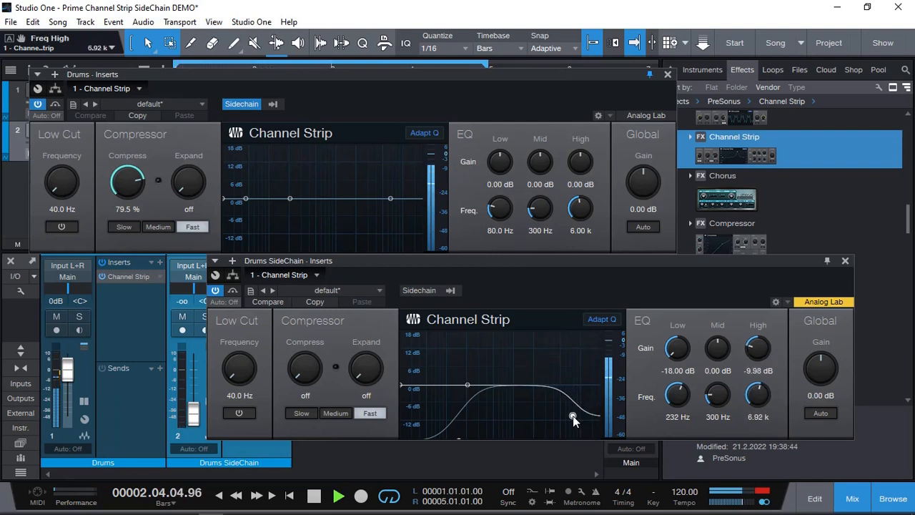
{"action": "left_click_drag", "start_coordinate": [572, 418], "coordinate": [563, 411]}
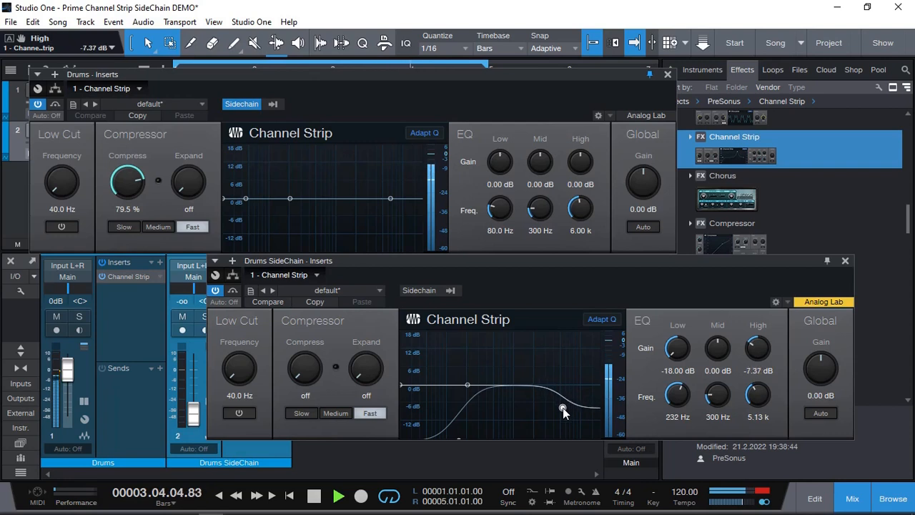
{"action": "left_click_drag", "start_coordinate": [565, 411], "coordinate": [558, 395]}
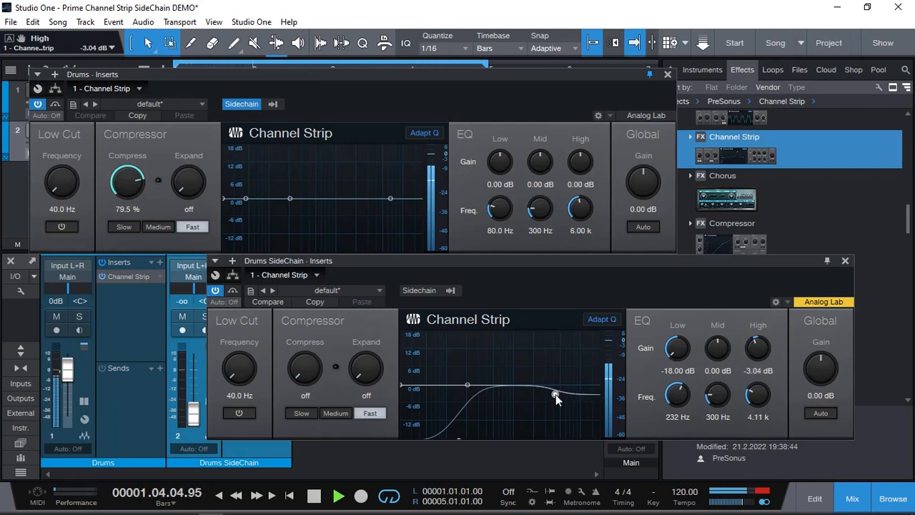
{"action": "left_click_drag", "start_coordinate": [557, 395], "coordinate": [555, 395]}
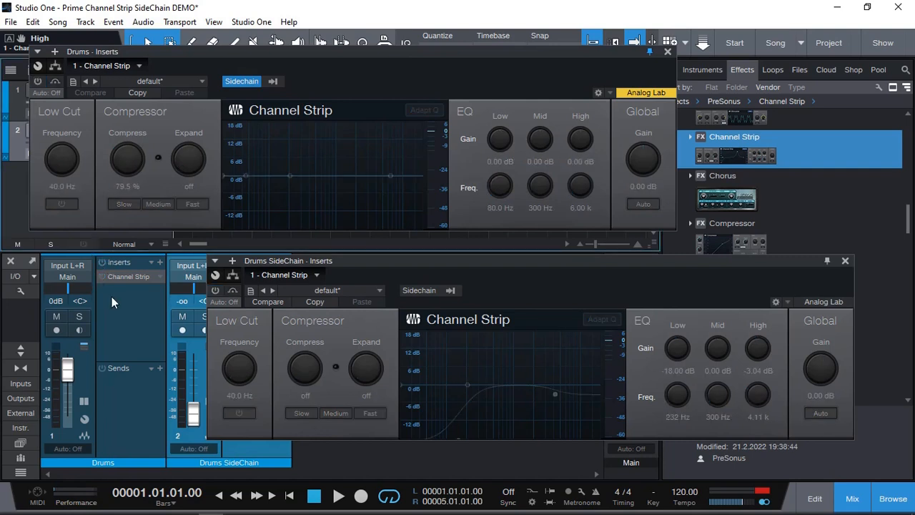
{"action": "mouse_move", "coordinate": [131, 325]}
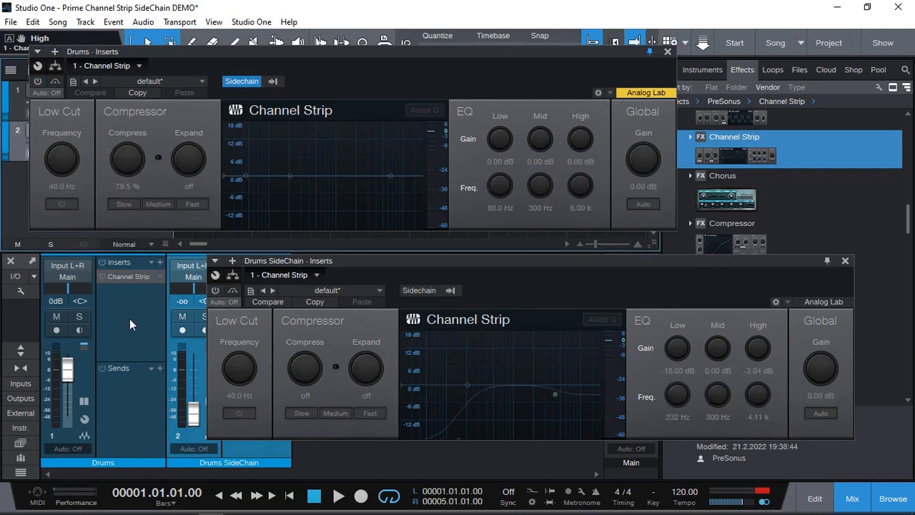
Step: Raise the Drums Channel Strip Compress knob to 83.5% and resume playback
{"action": "left_click", "coordinate": [337, 494]}
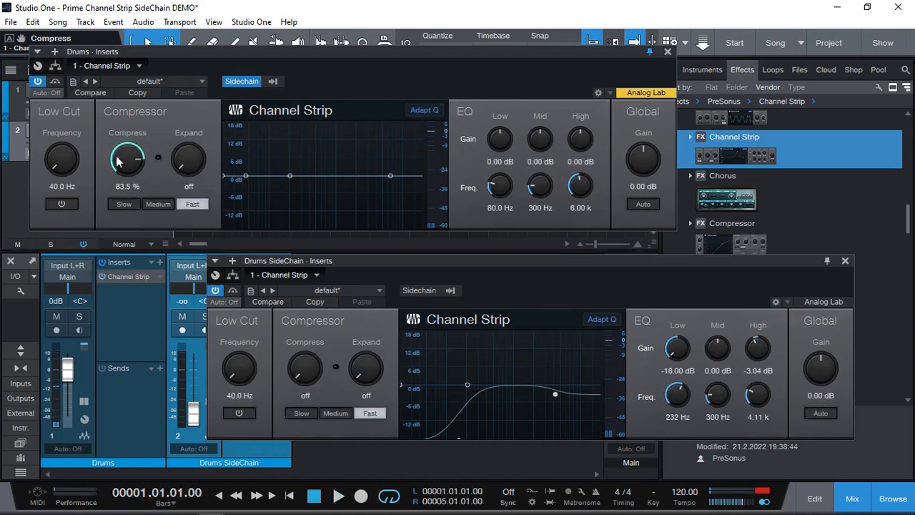
{"action": "left_click", "coordinate": [336, 493]}
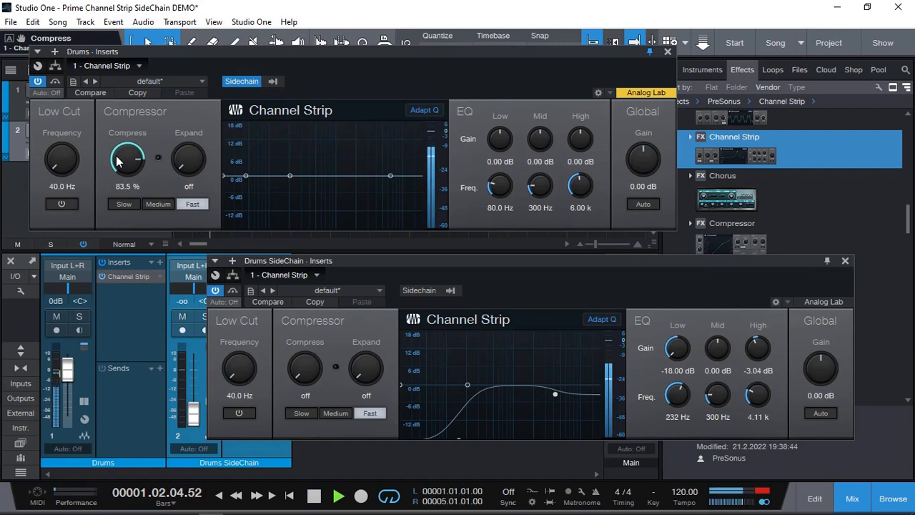